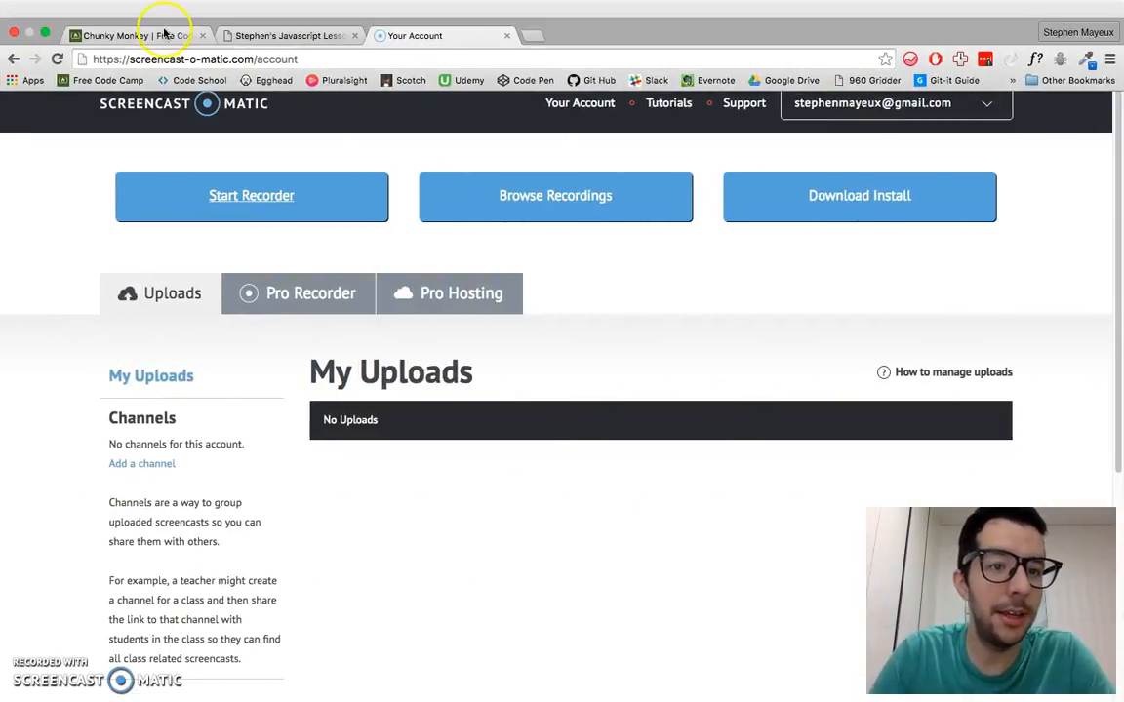
Switch to the Chunky Monkey challenge page showing the starter chunkArrayInGroups code.
left_click(137, 35)
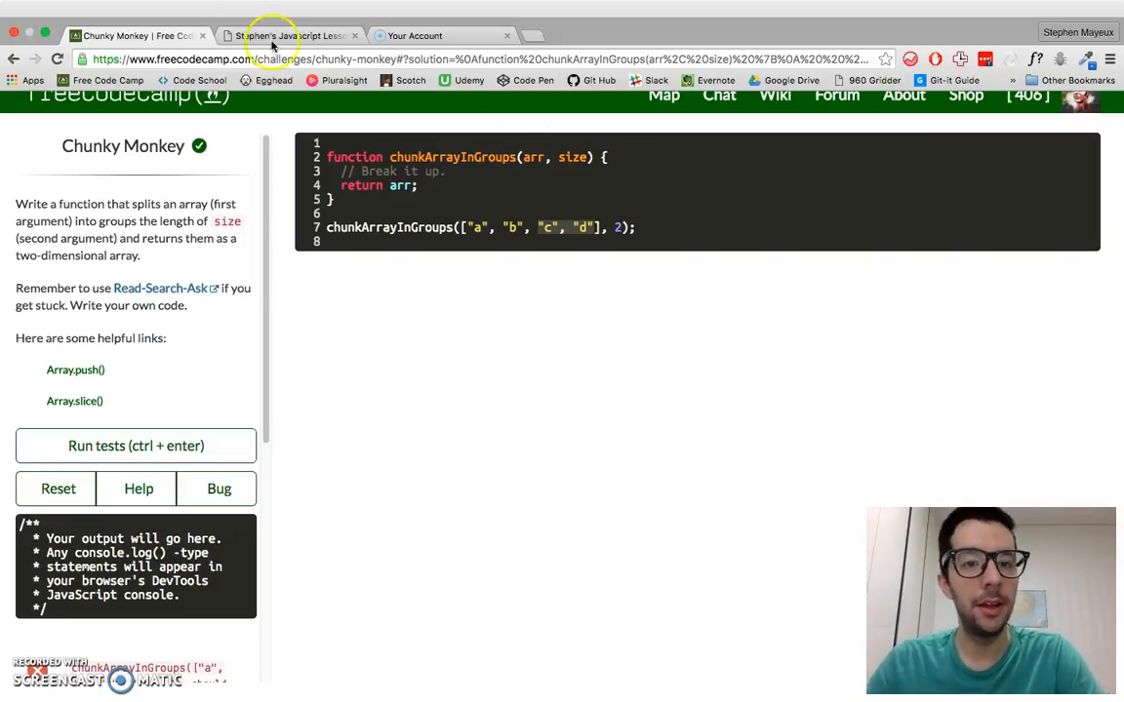
Bring up the JavaScript console on the local example.html lessons page.
left_click(289, 35)
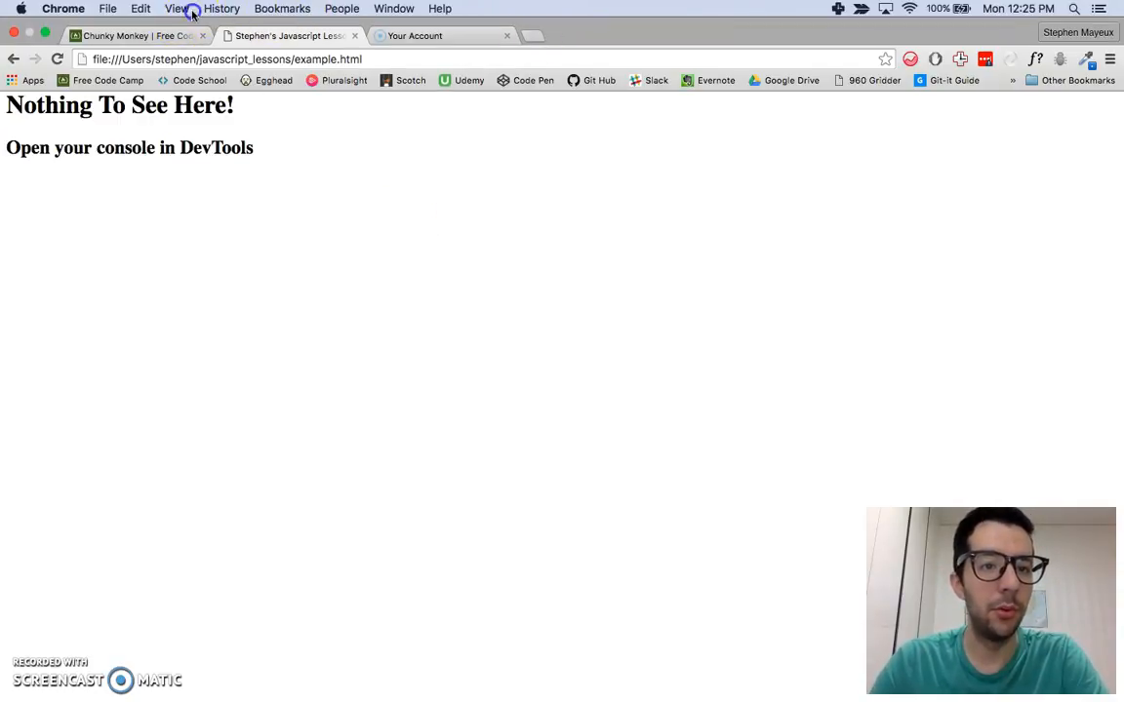
left_click(175, 8)
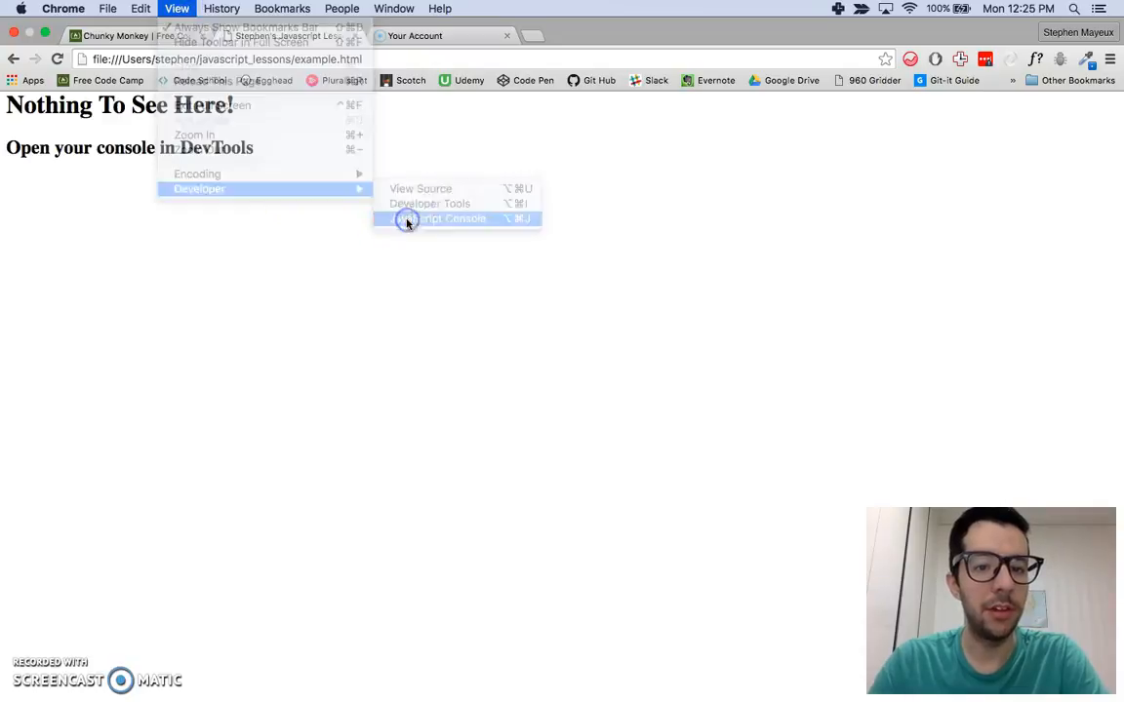
left_click(450, 218)
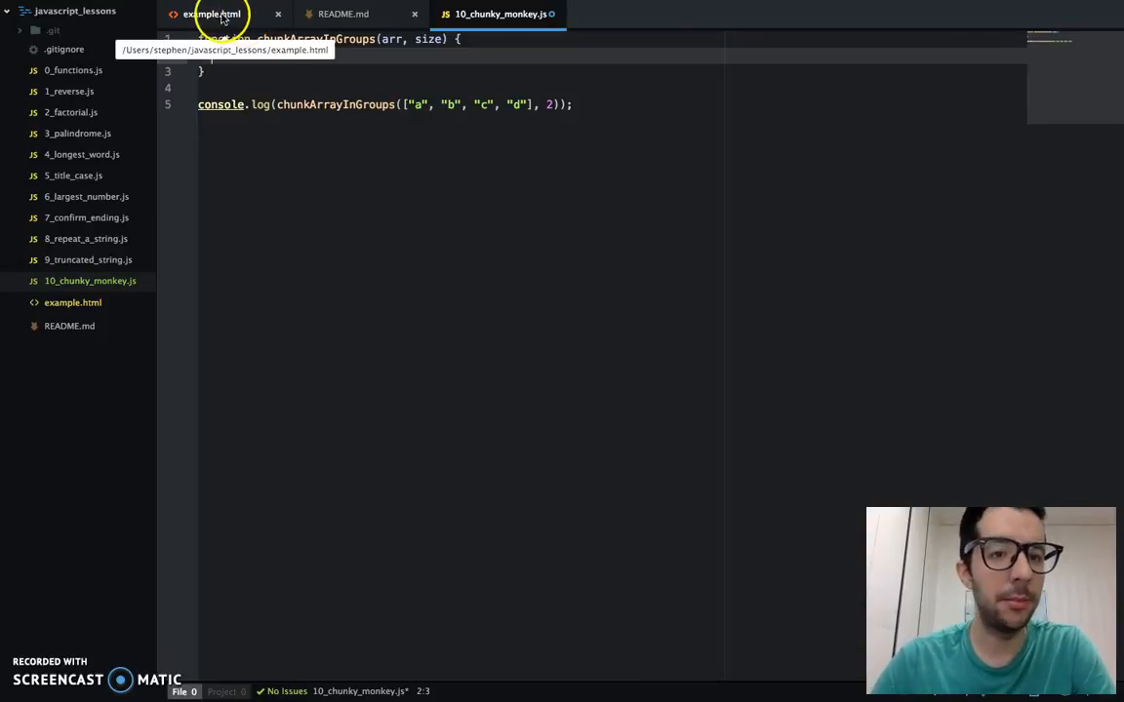
left_click(211, 13)
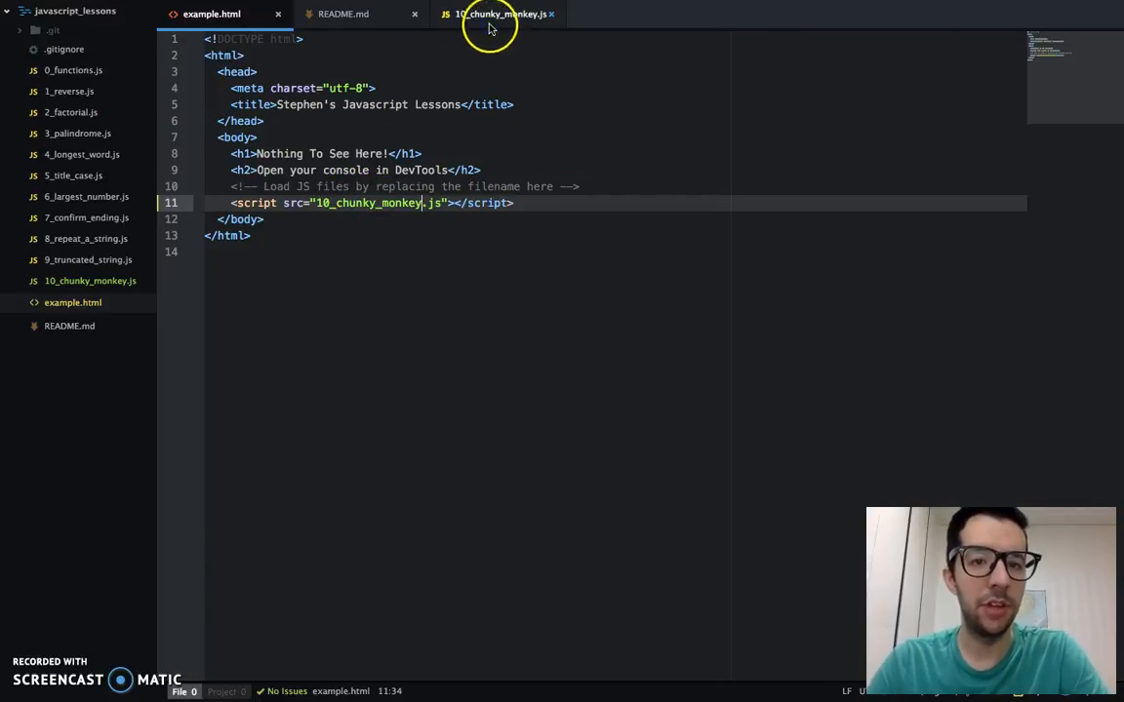
left_click(498, 14)
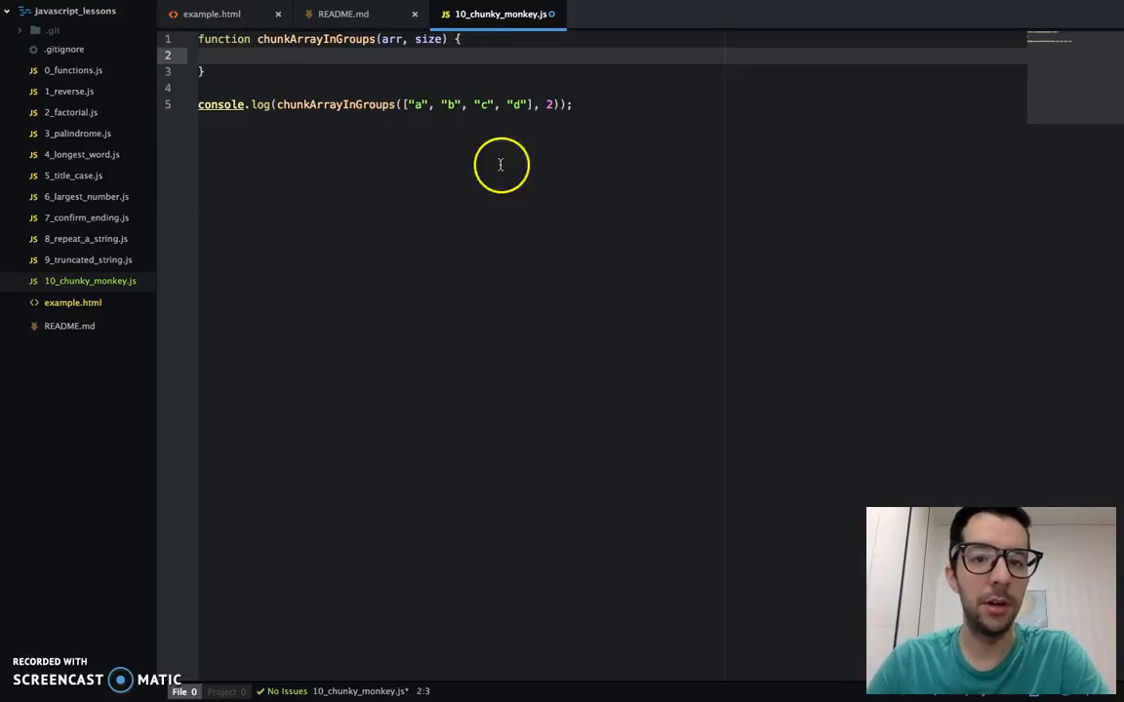
left_click(211, 14)
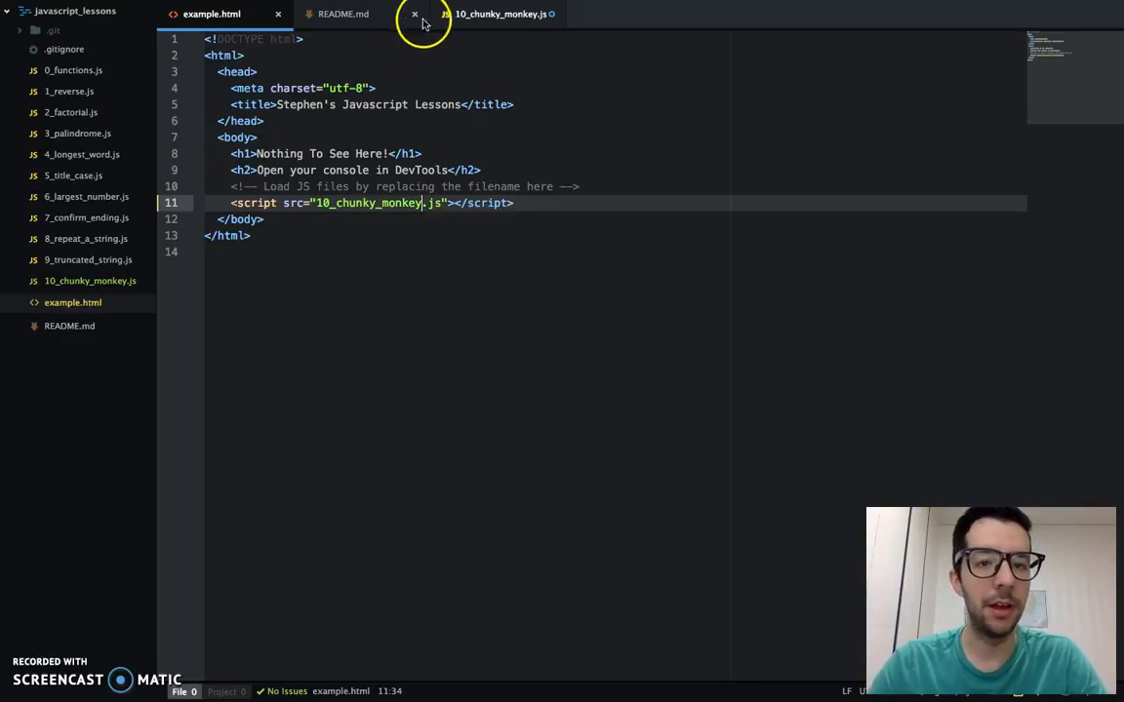
left_click(500, 14)
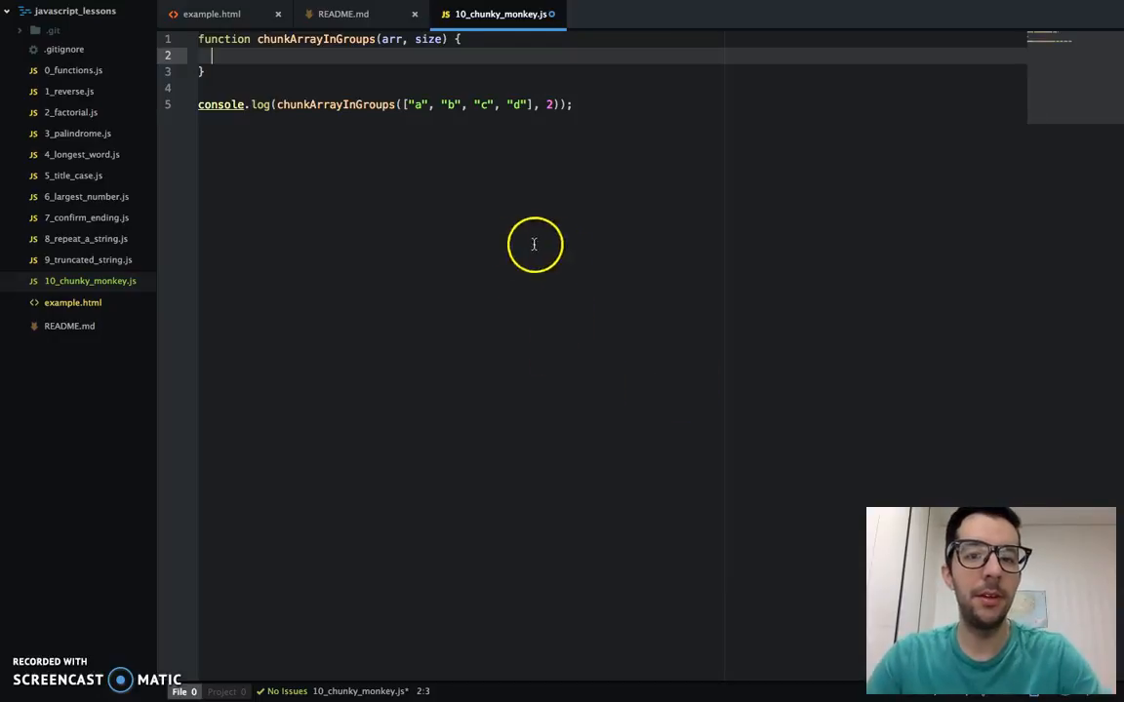
double_click(417, 105)
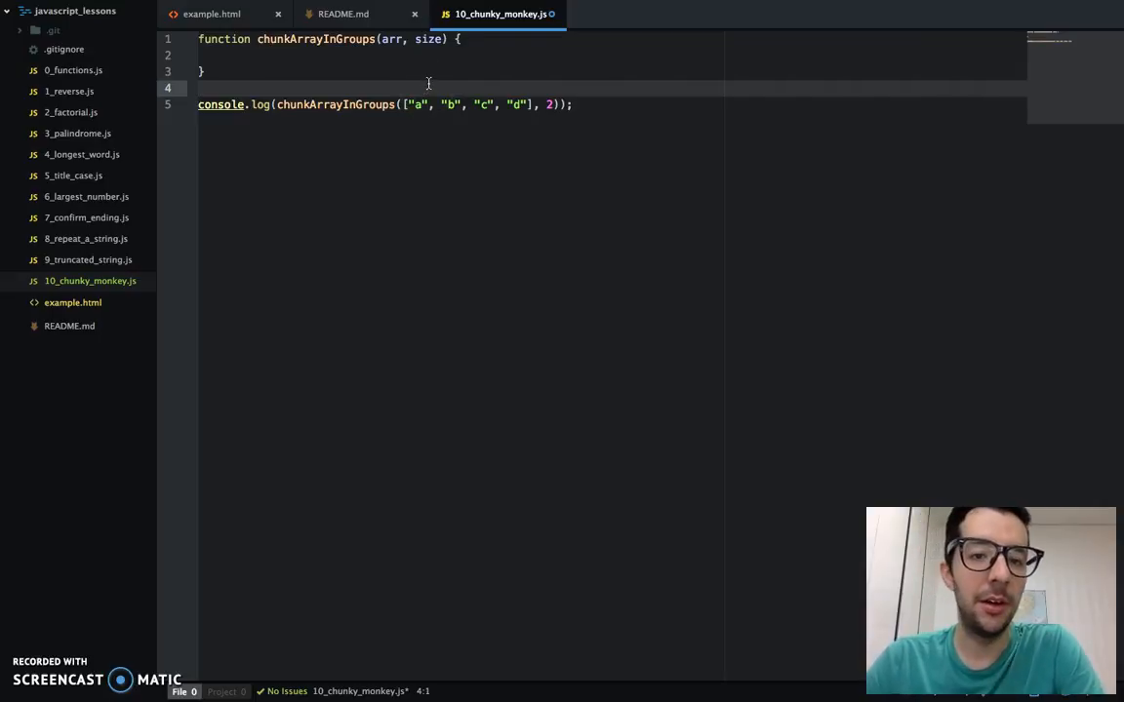
left_click(447, 106)
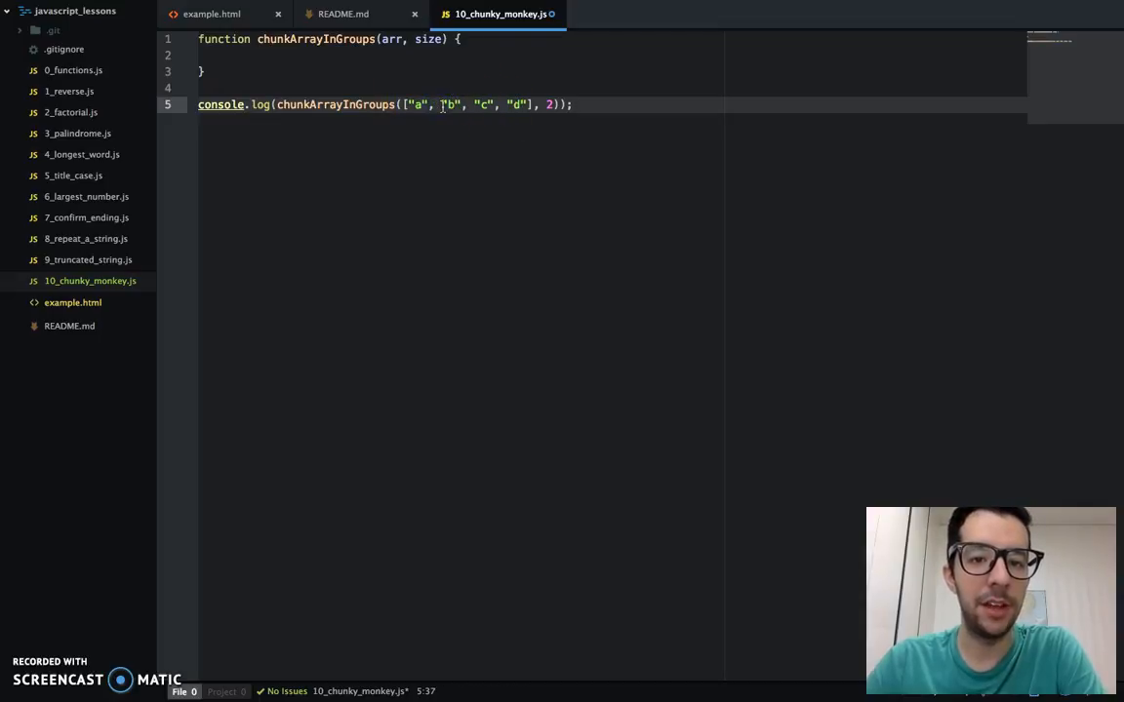
double_click(449, 106)
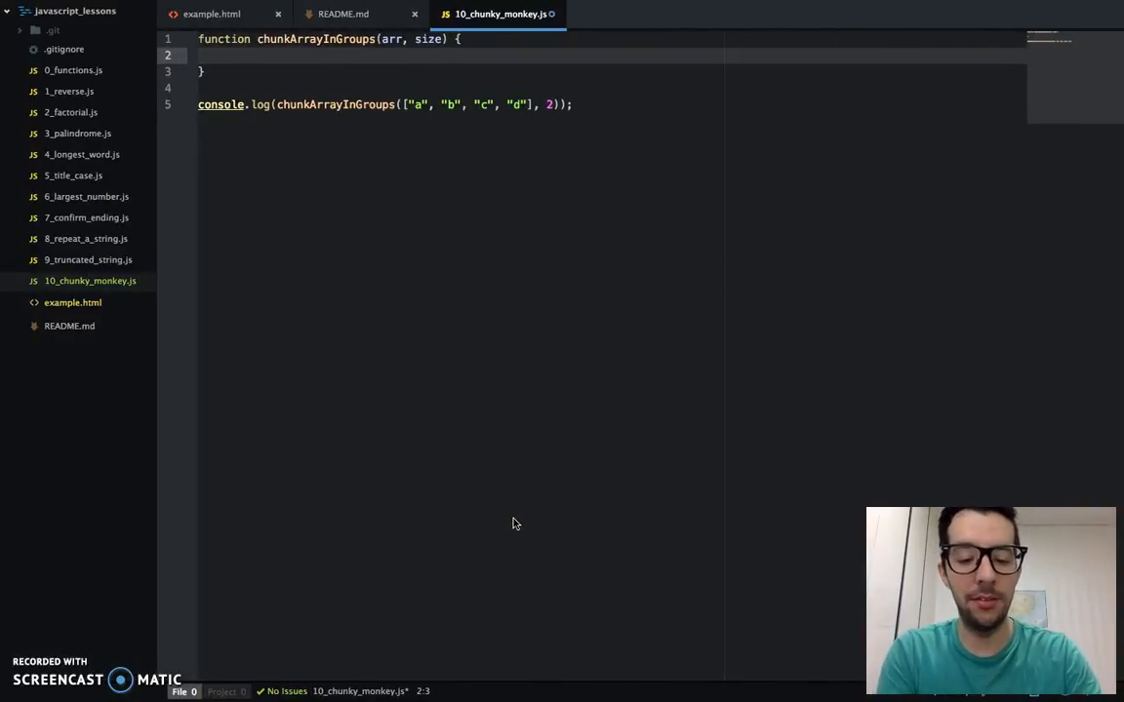
Declare var newArray = []; and var counter = 0; in the function body.
type("var n")
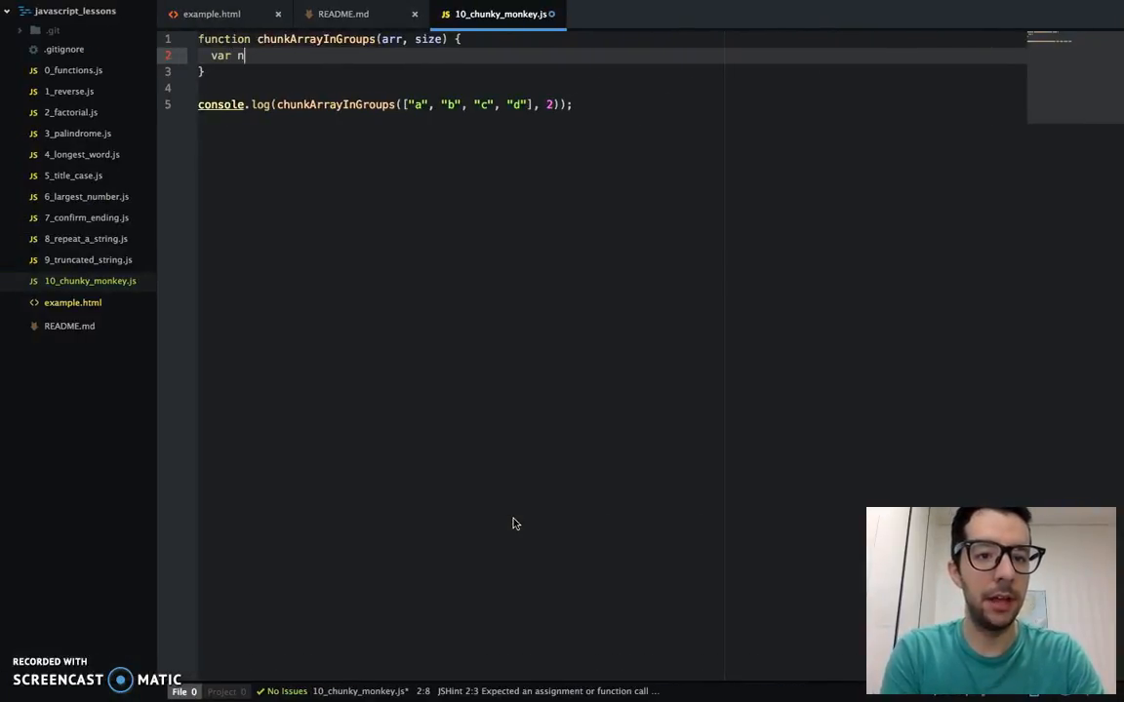
type("ewArray =")
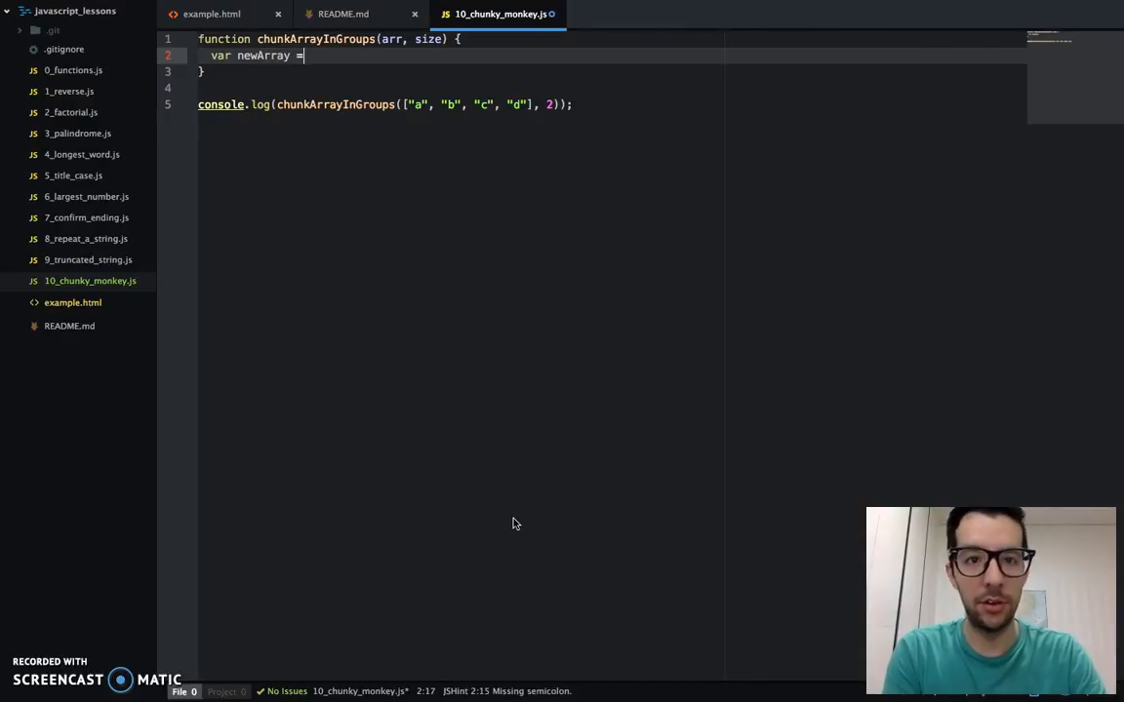
type("[];")
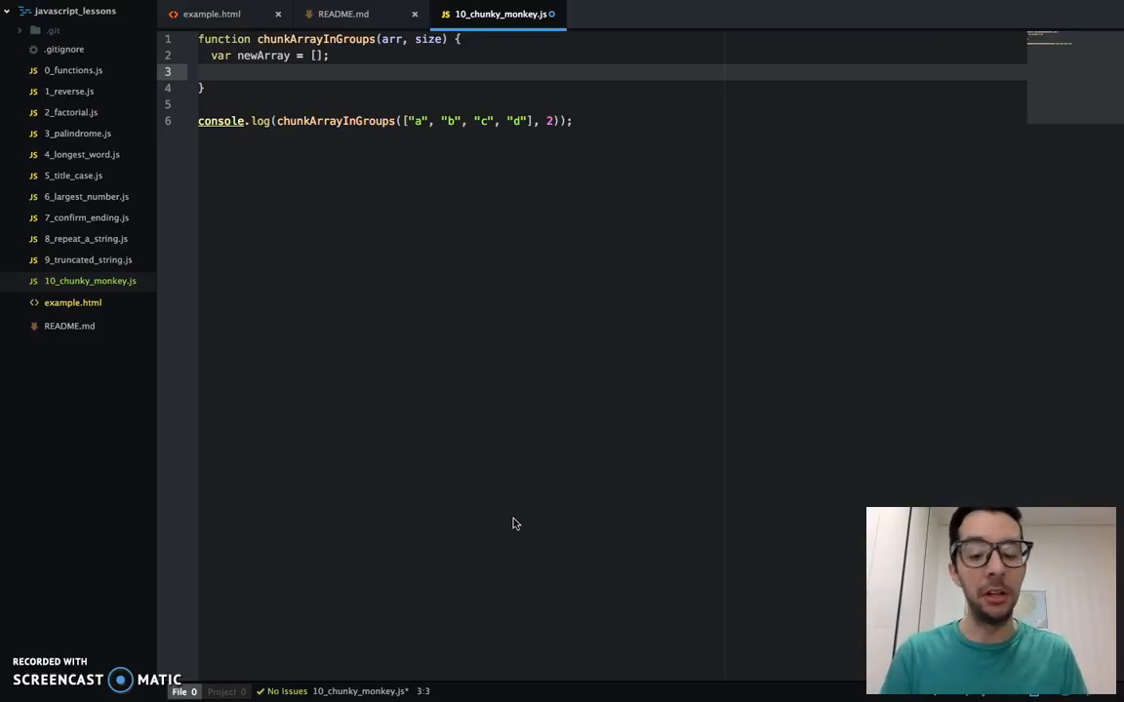
type("var counter =")
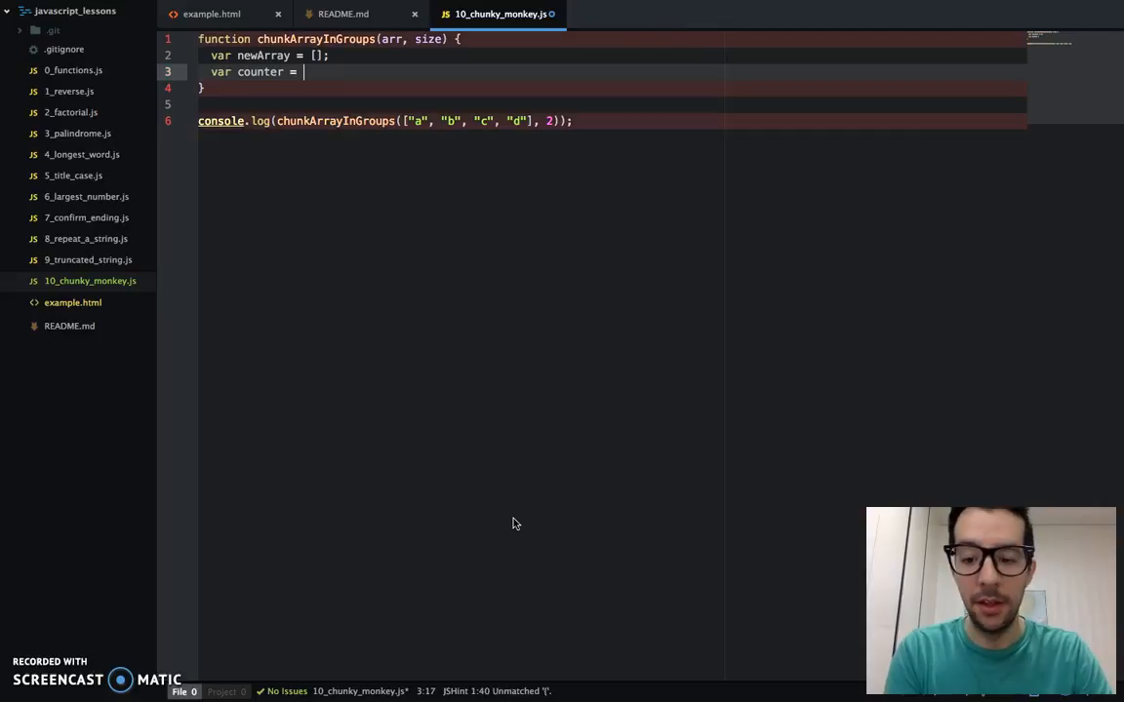
type("0;")
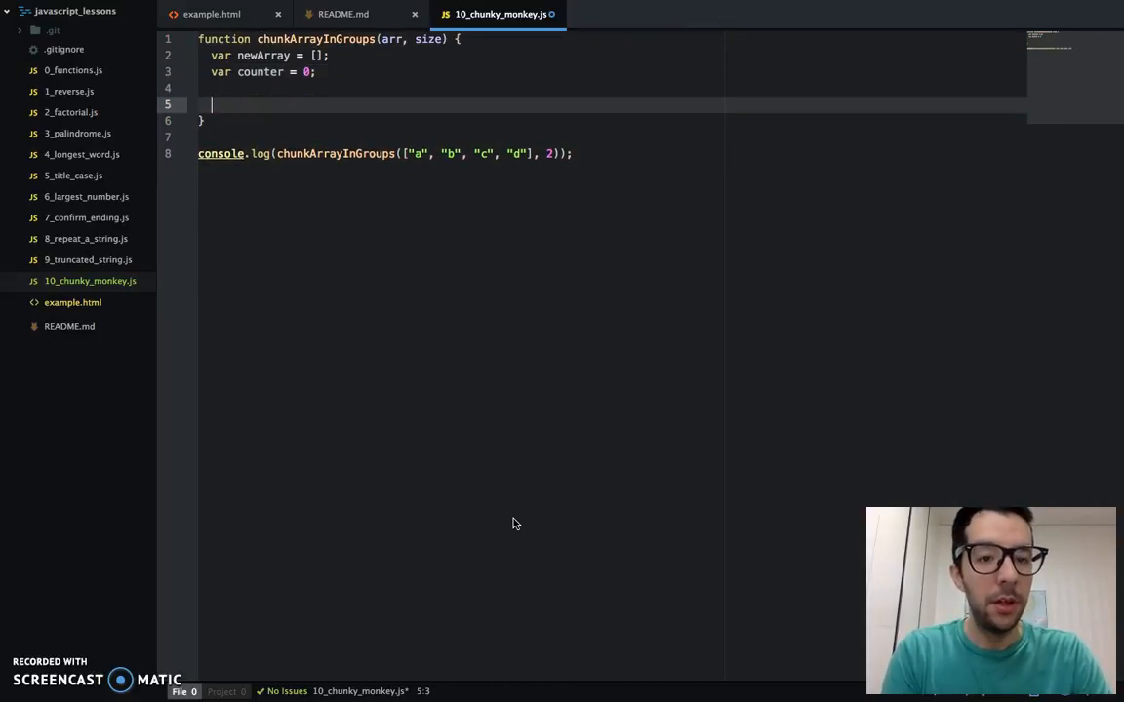
Add an empty while (counter < arr.length) { } loop.
type("while")
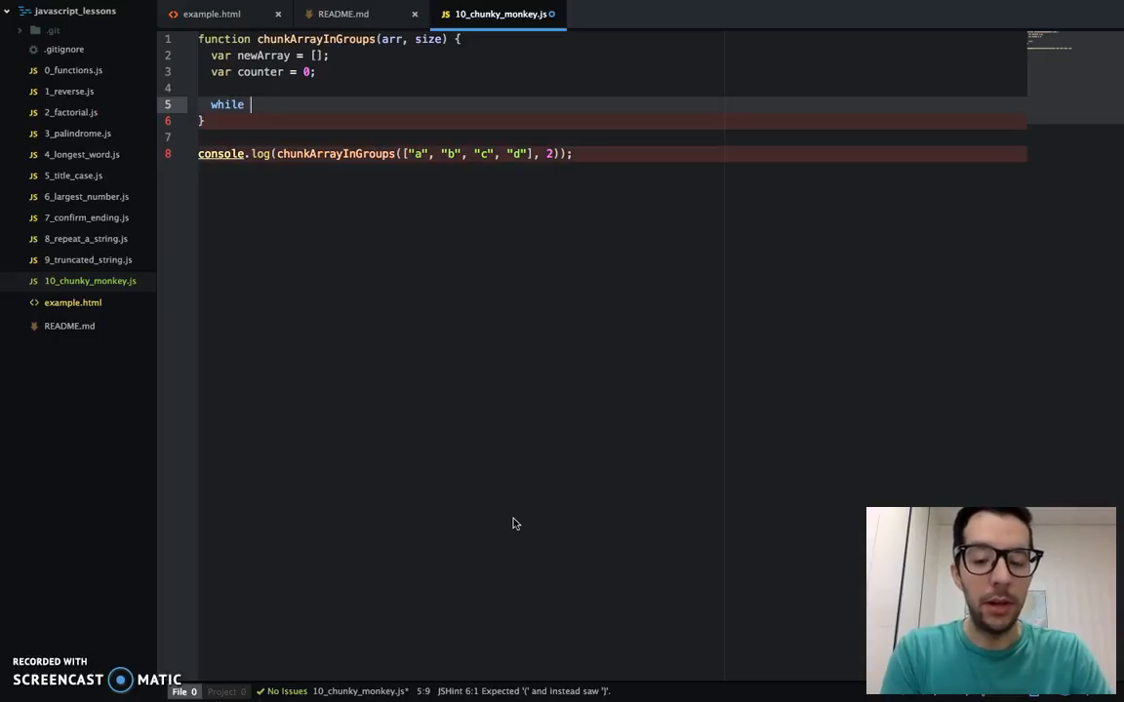
type("(counter <")
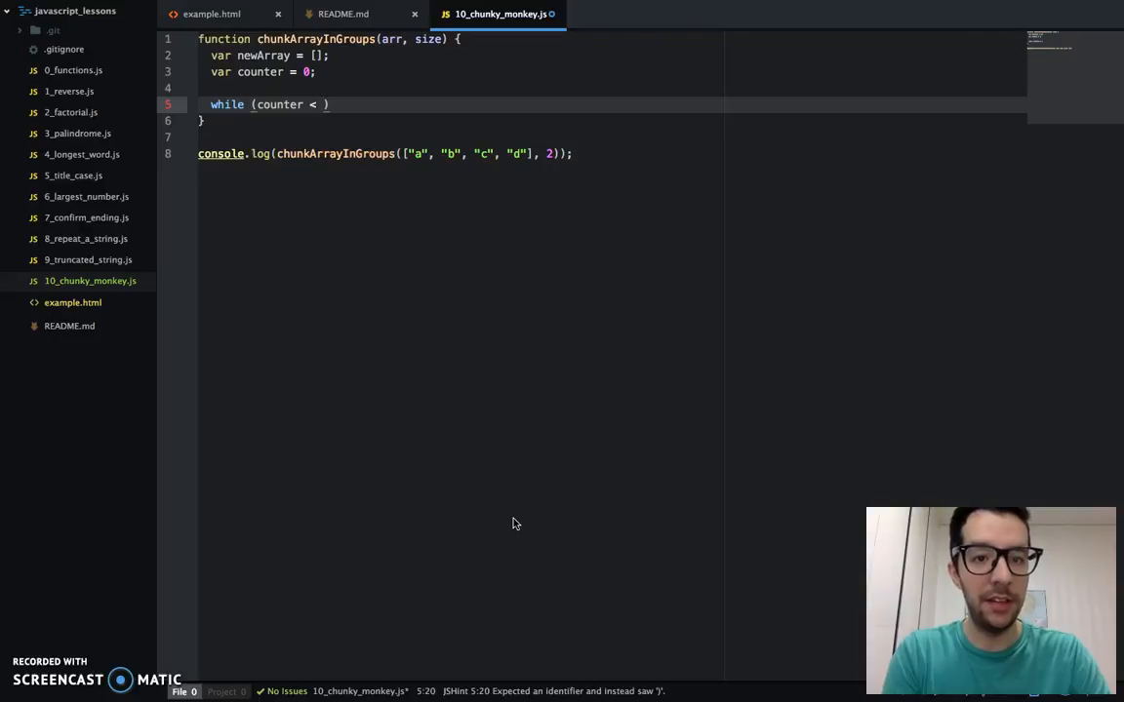
type("arr.length")
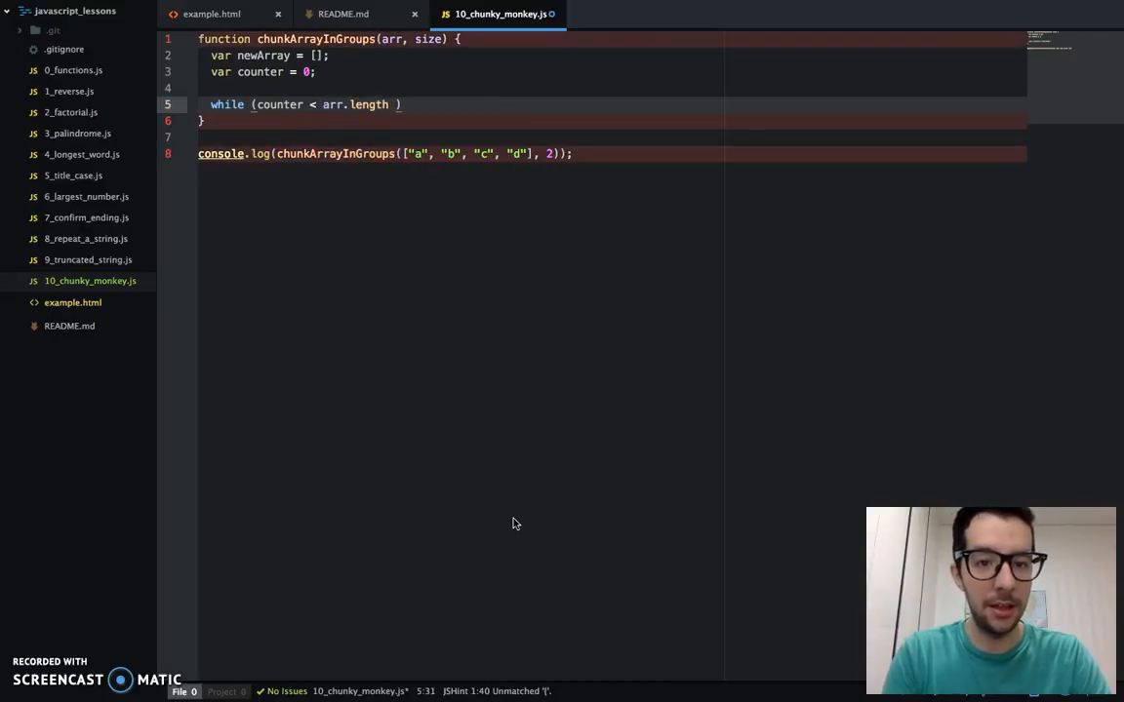
key("Backspace")
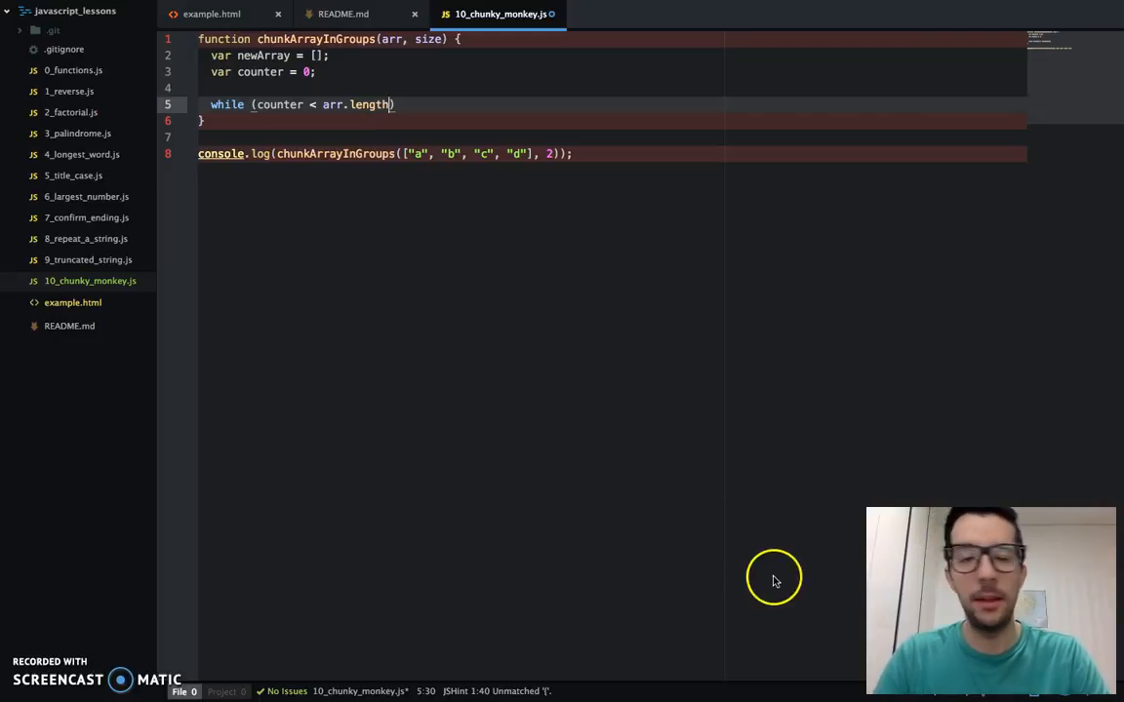
type("{}")
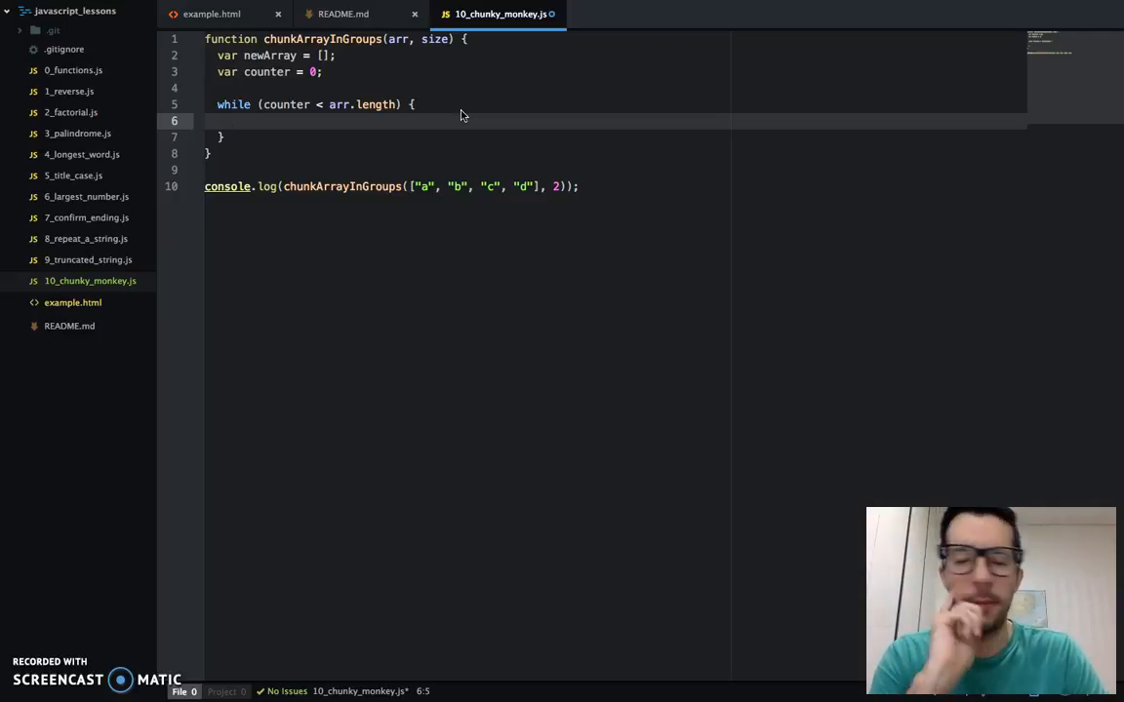
Write newArray.push(arr.slice(counter, counter+2)); inside the while loop.
type("newArray.")
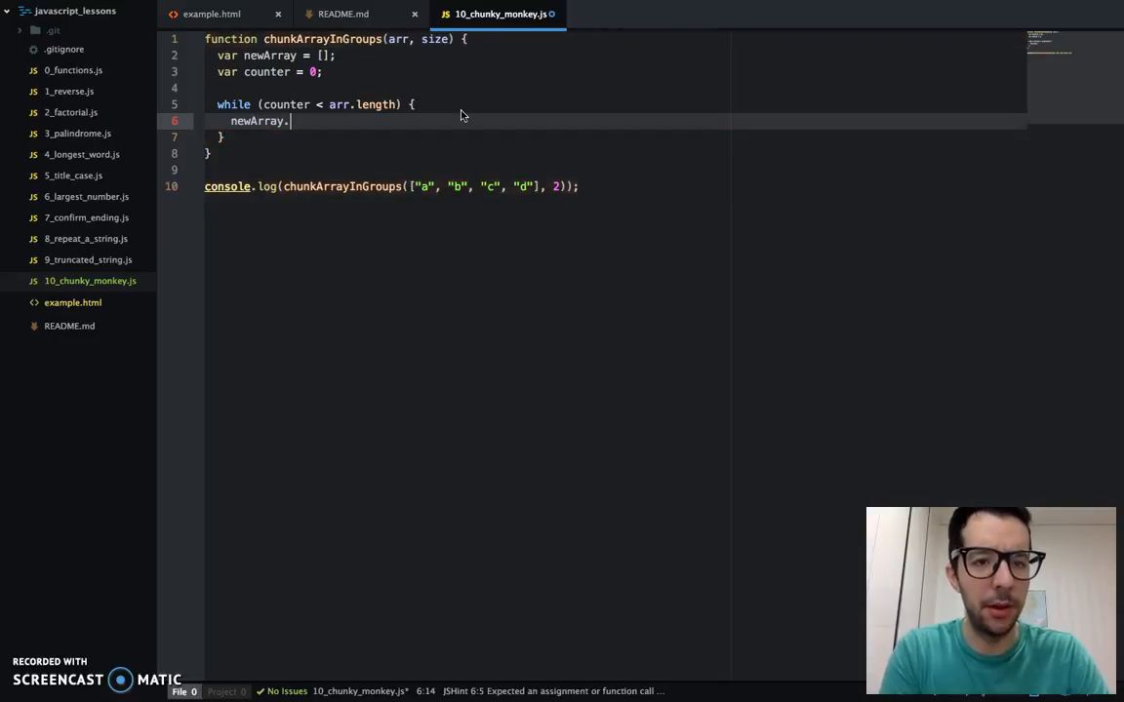
type("push()")
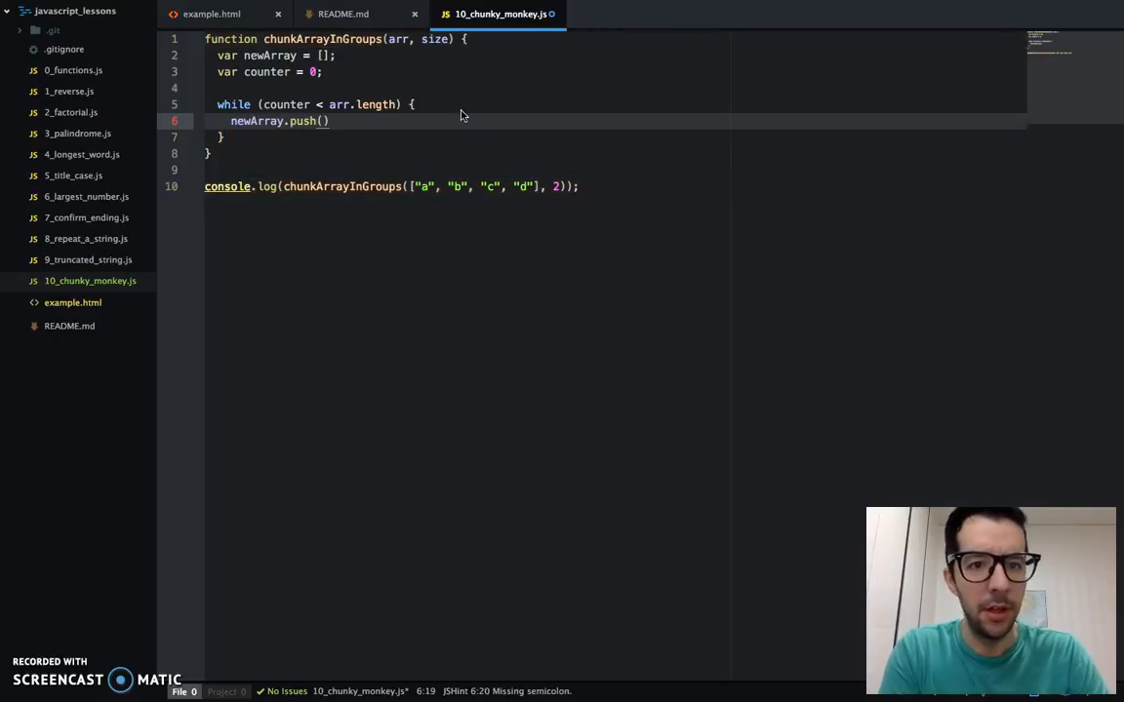
type("arr.")
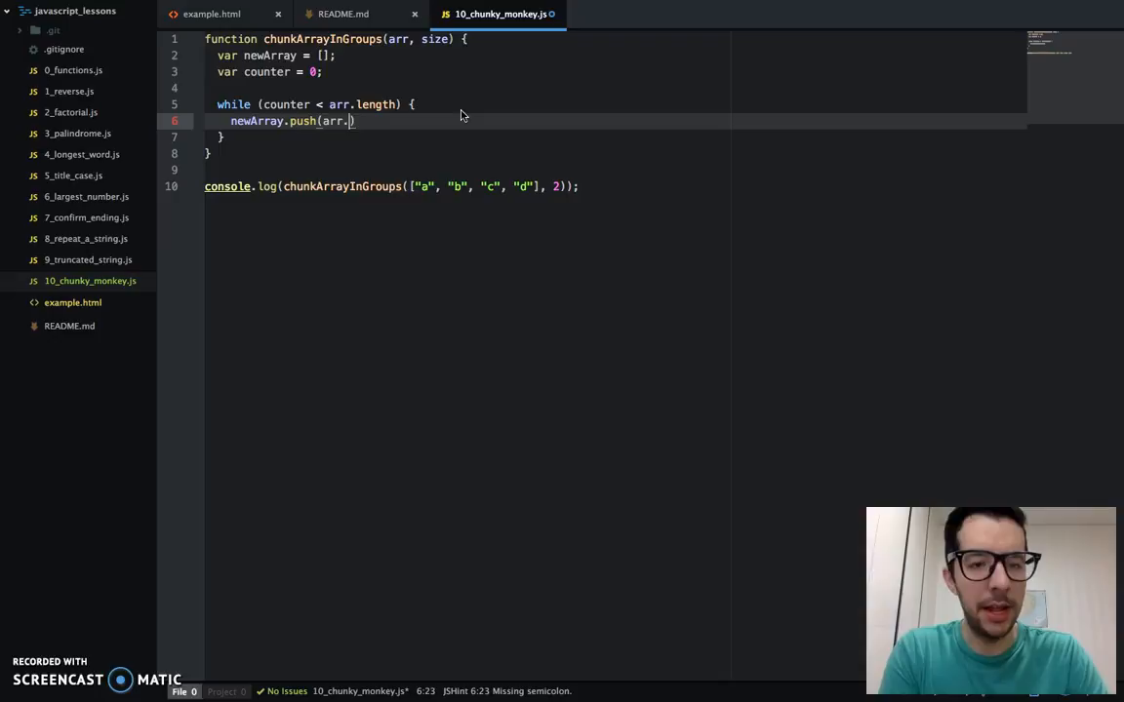
type("slice()")
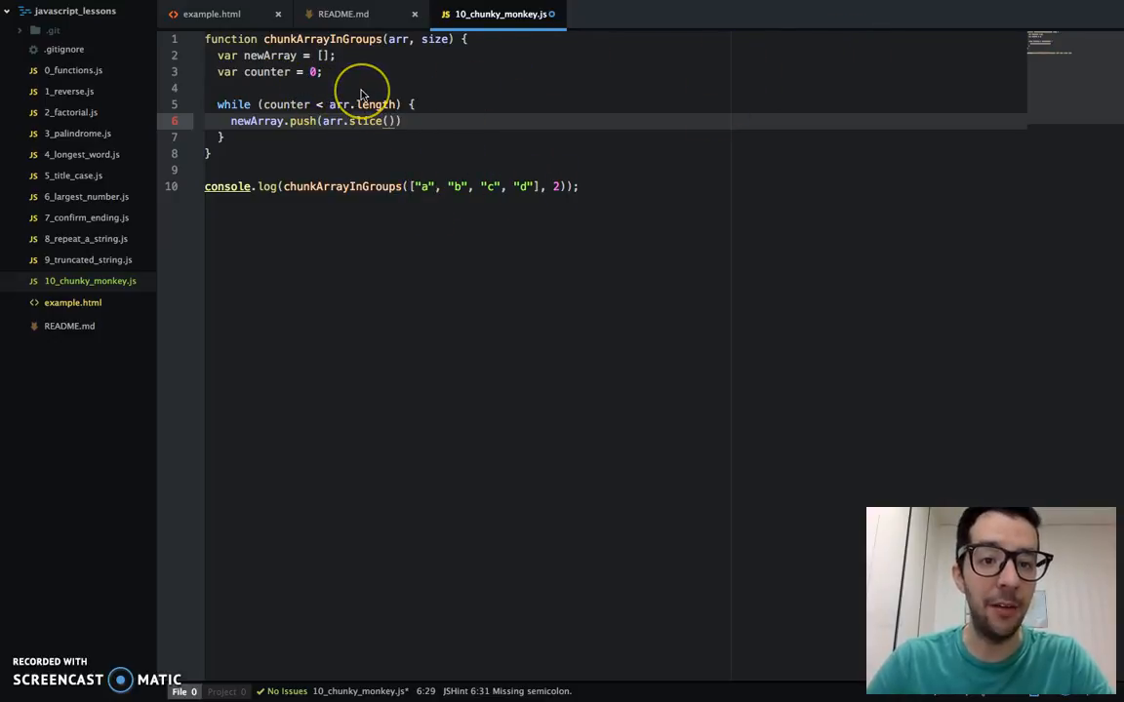
type("c")
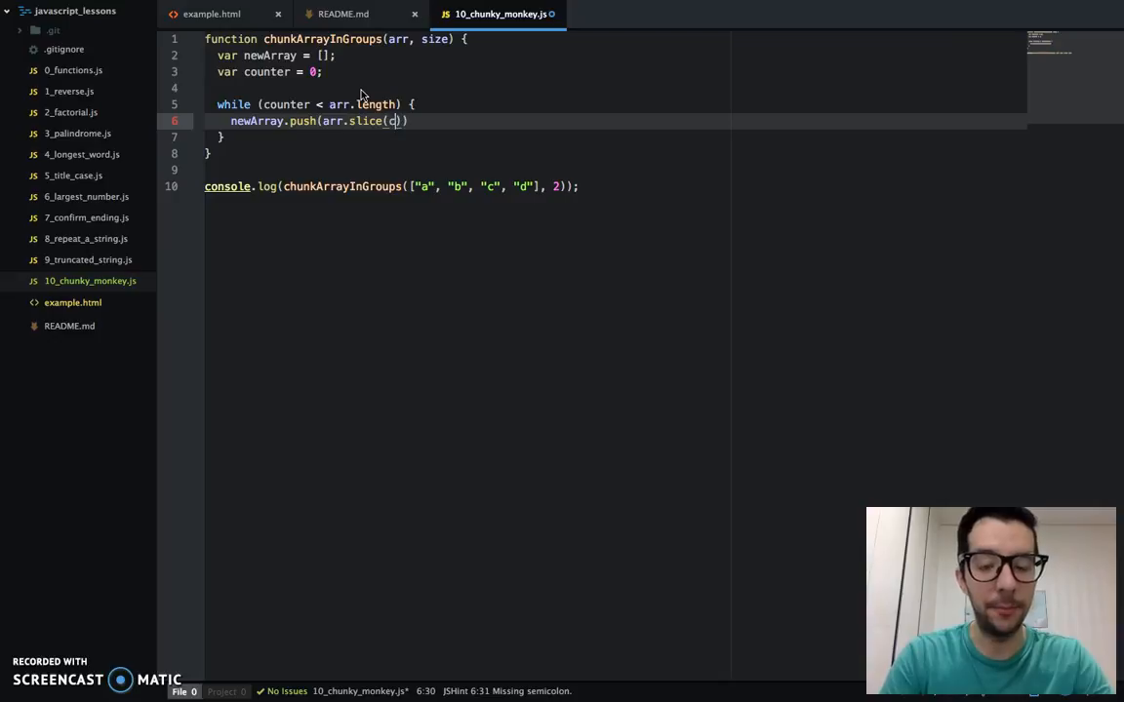
type("ounter,")
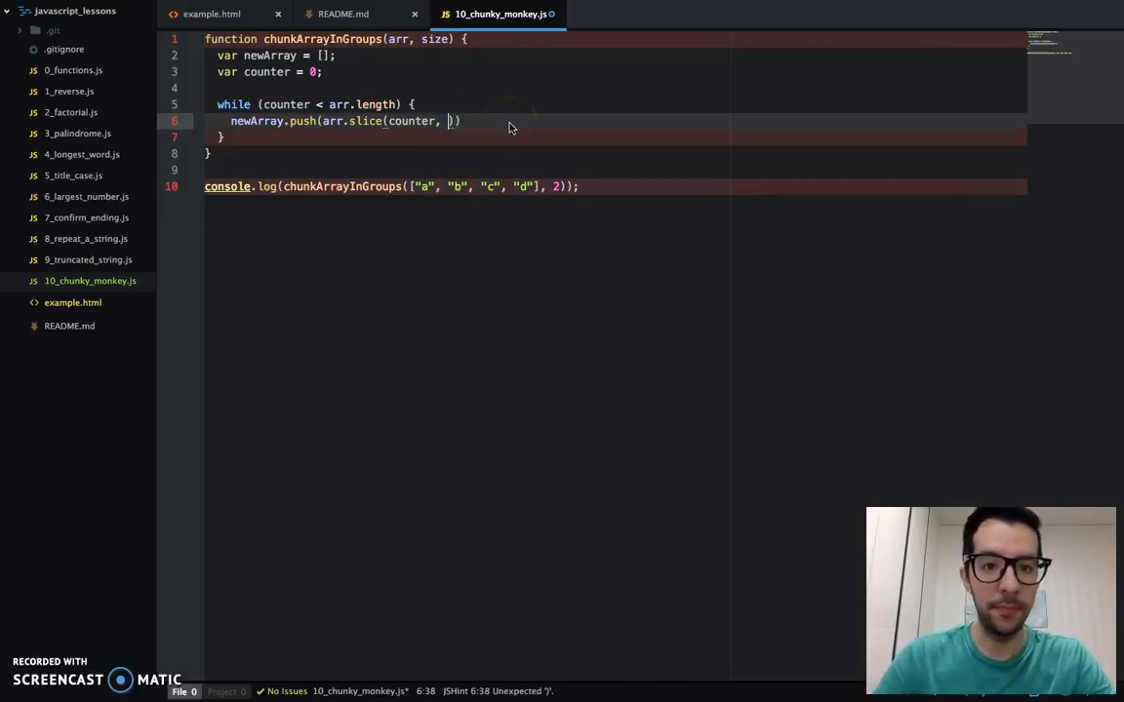
type("counter")
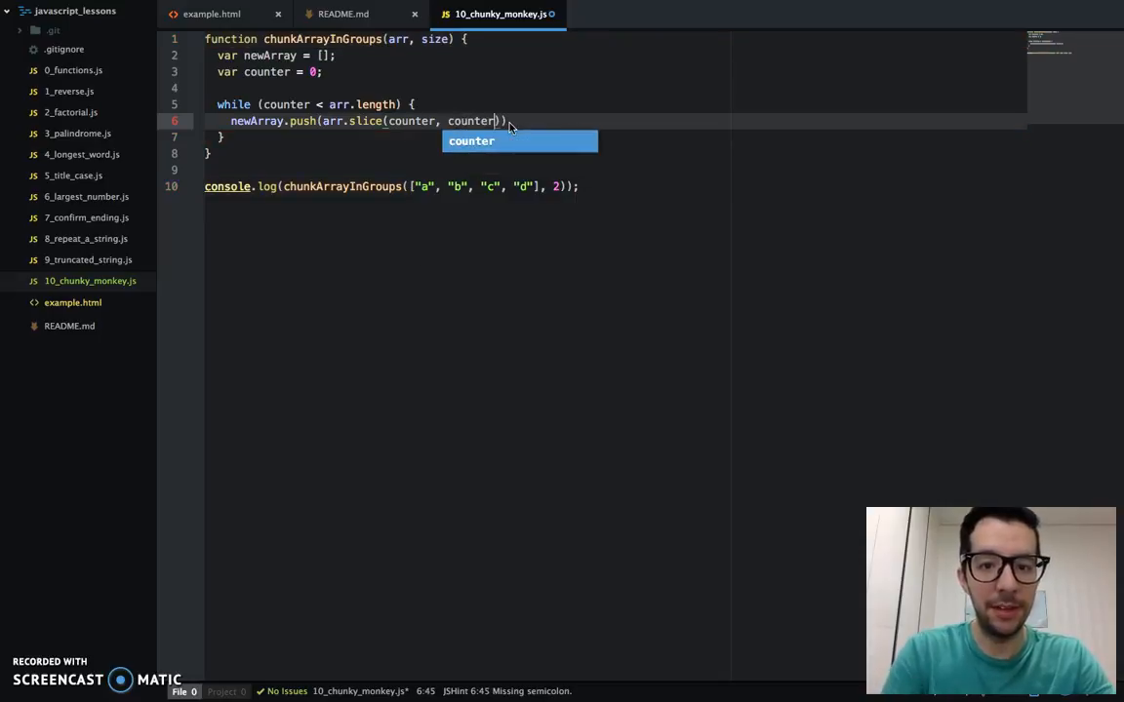
type("+2")
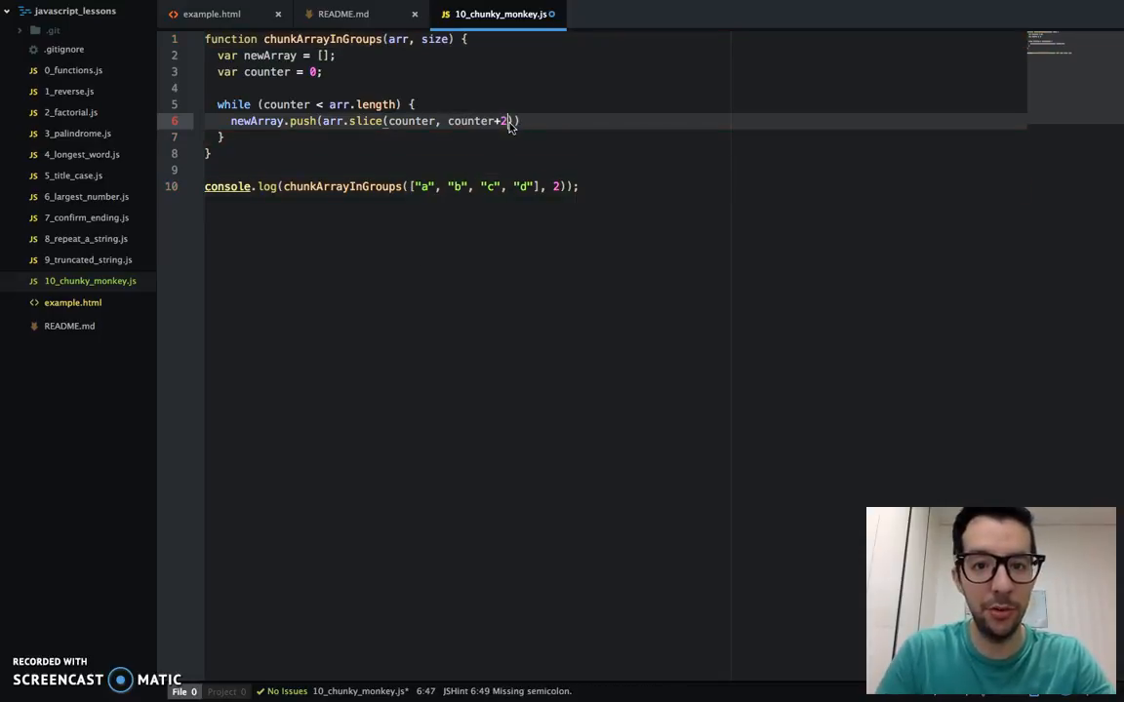
type(";")
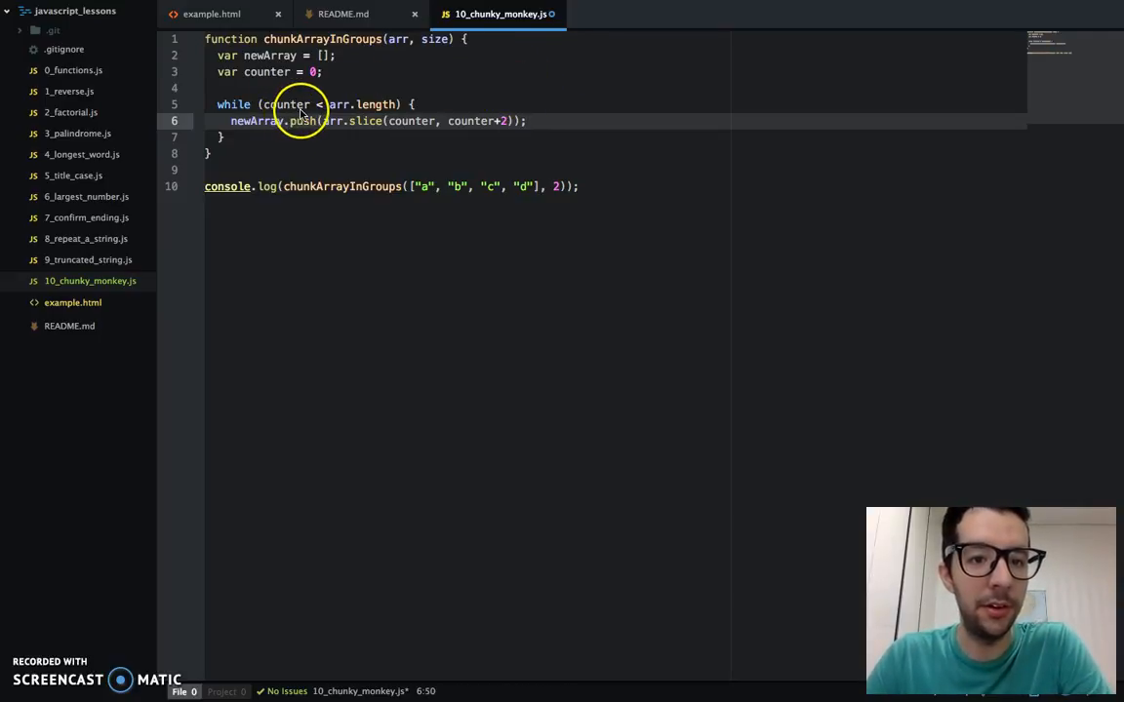
mouse_move(351, 120)
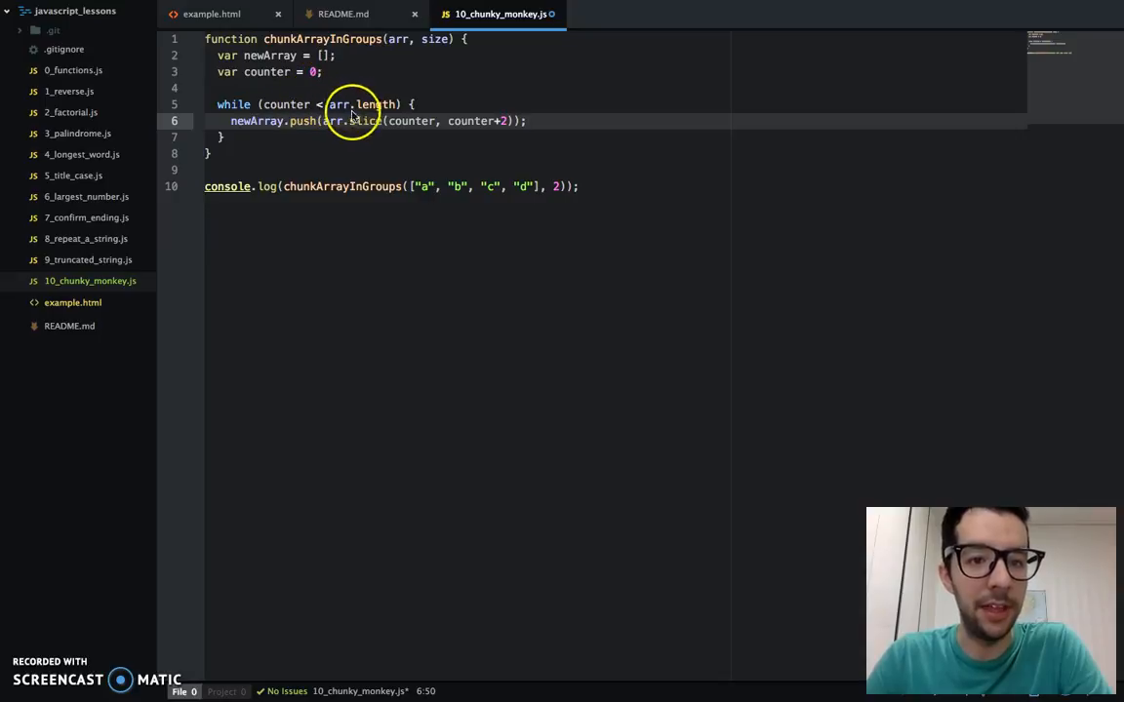
mouse_move(420, 188)
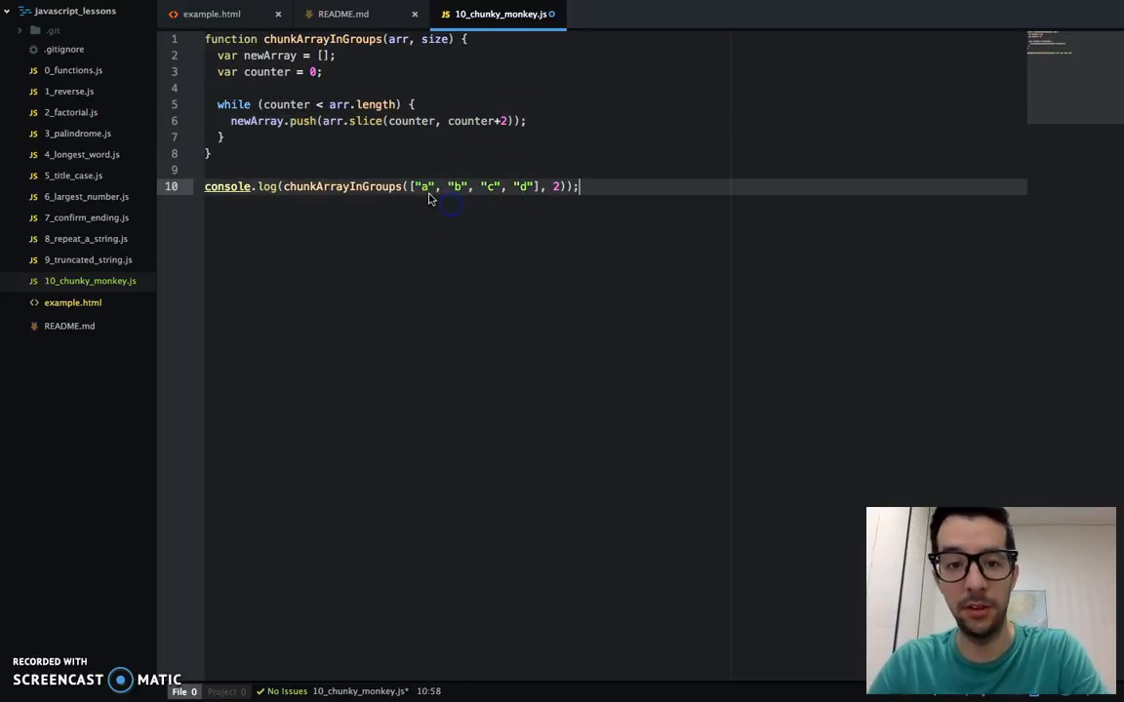
double_click(426, 187)
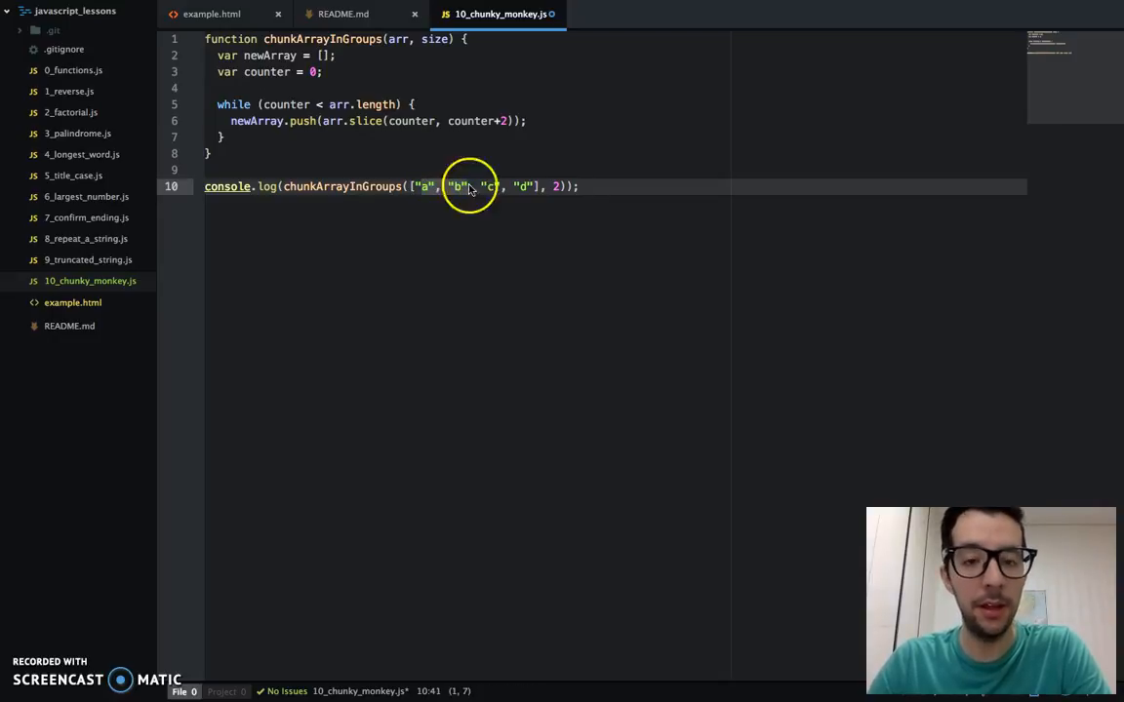
double_click(303, 121)
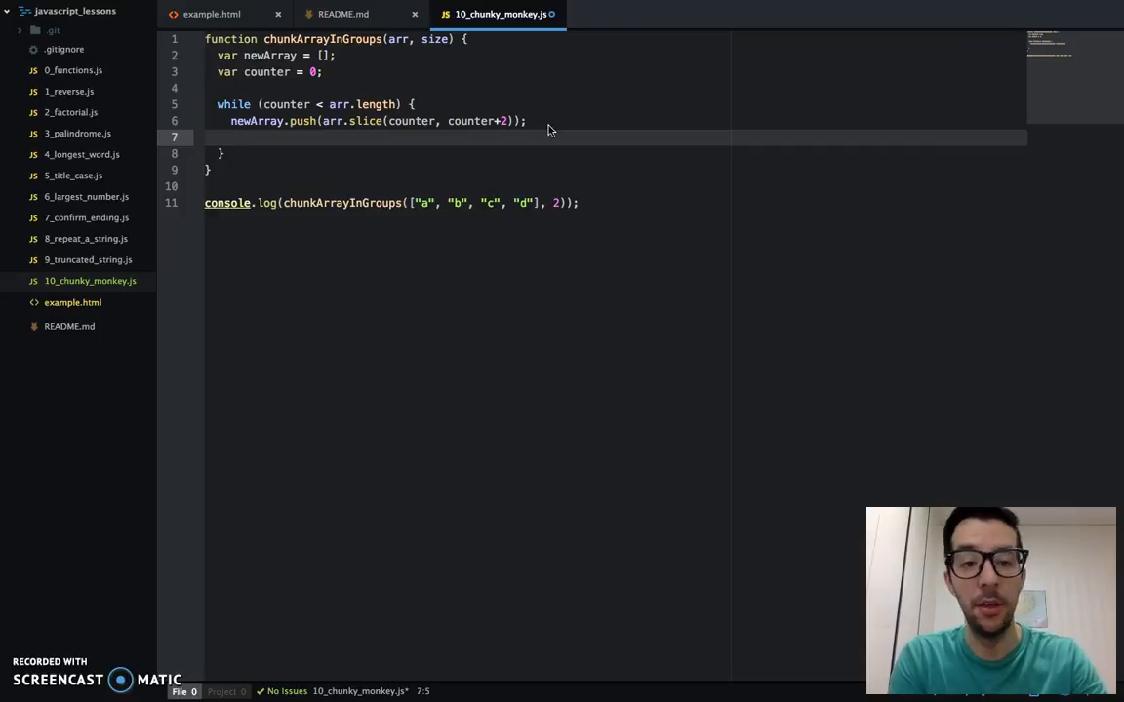
End the loop with counter += size; and check counter in the loop condition.
type("counter")
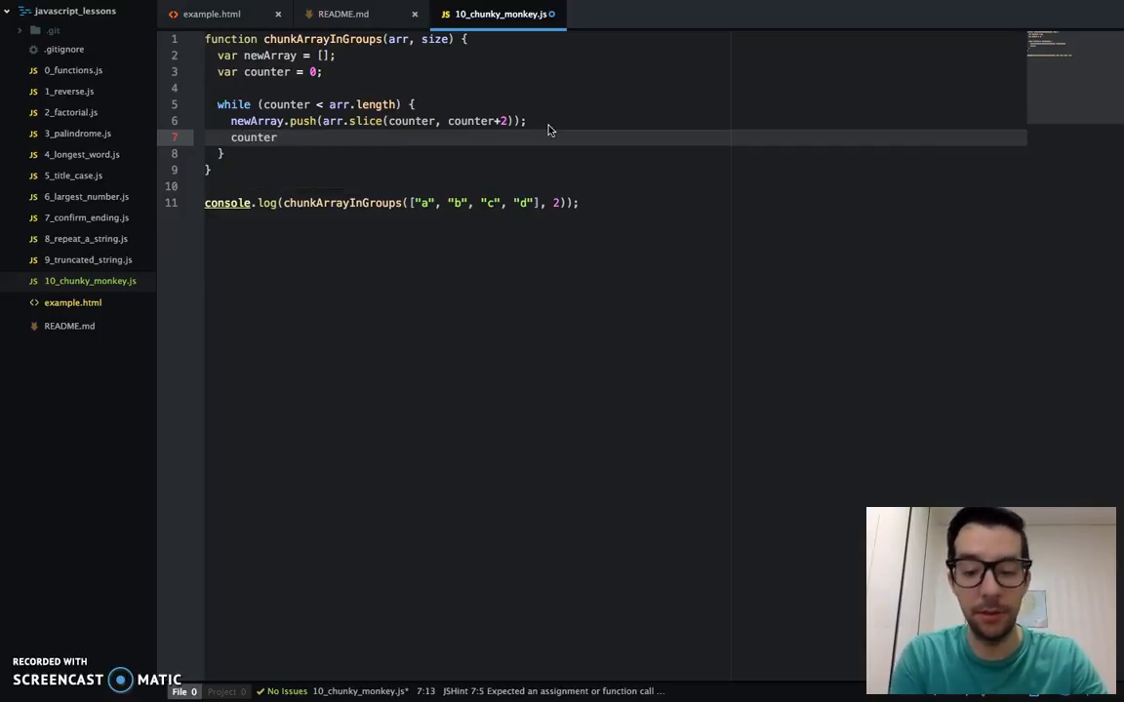
type("+=")
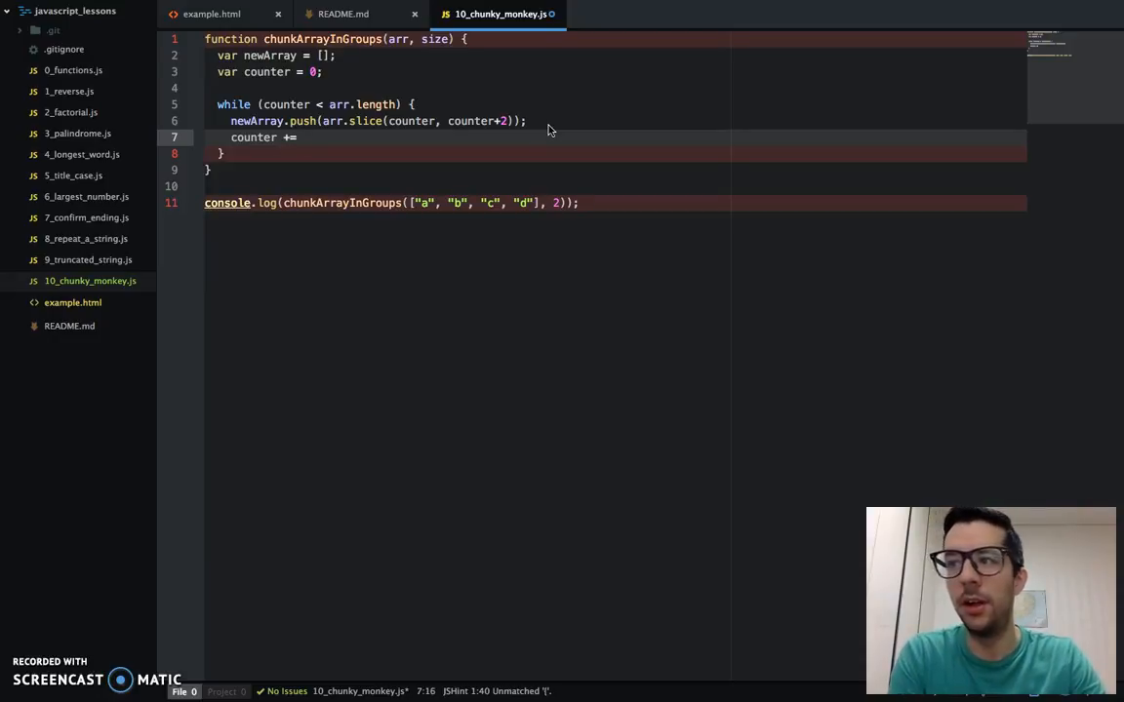
type("size;")
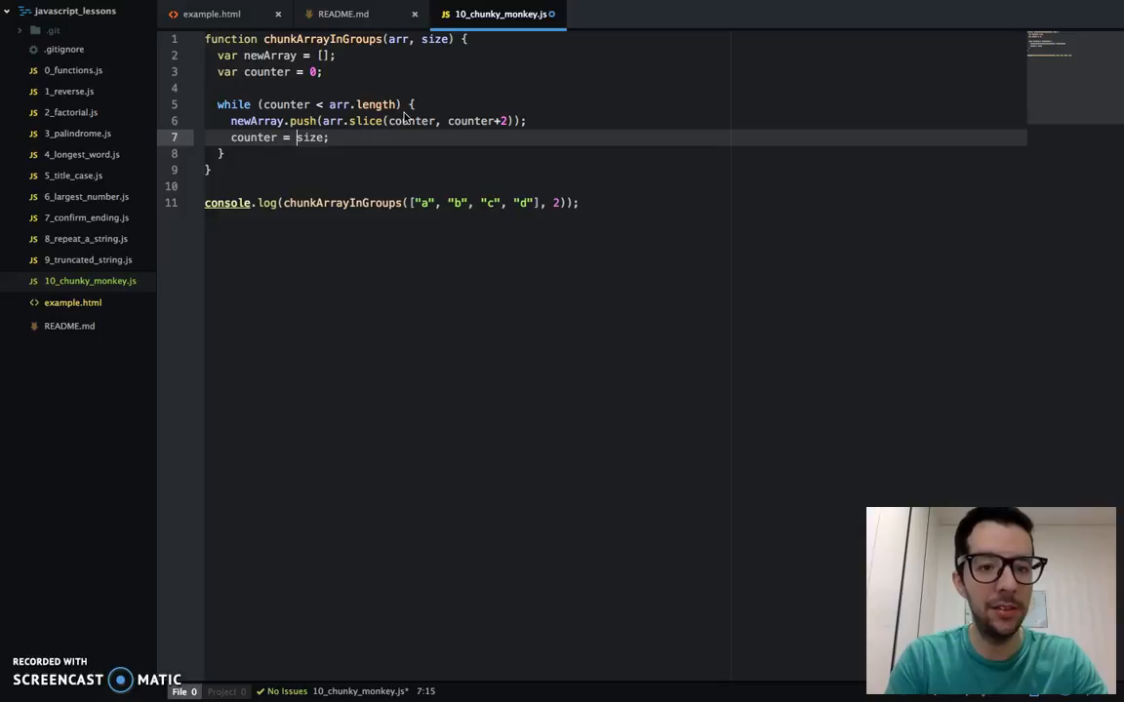
type("counter")
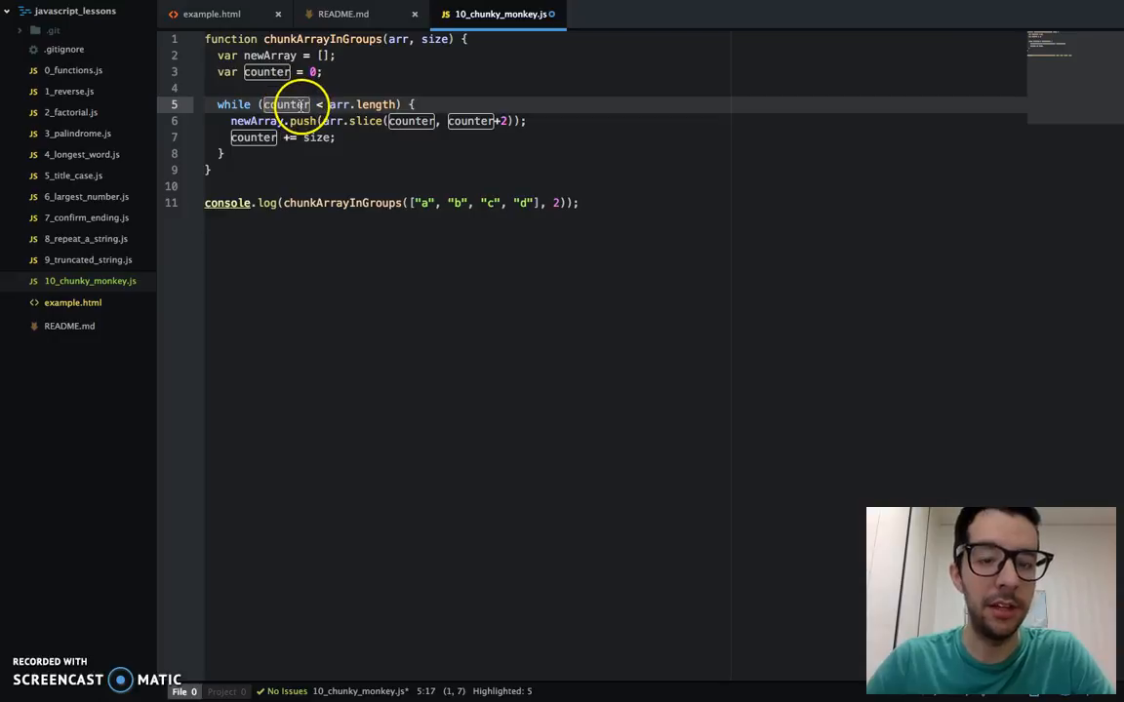
mouse_move(482, 172)
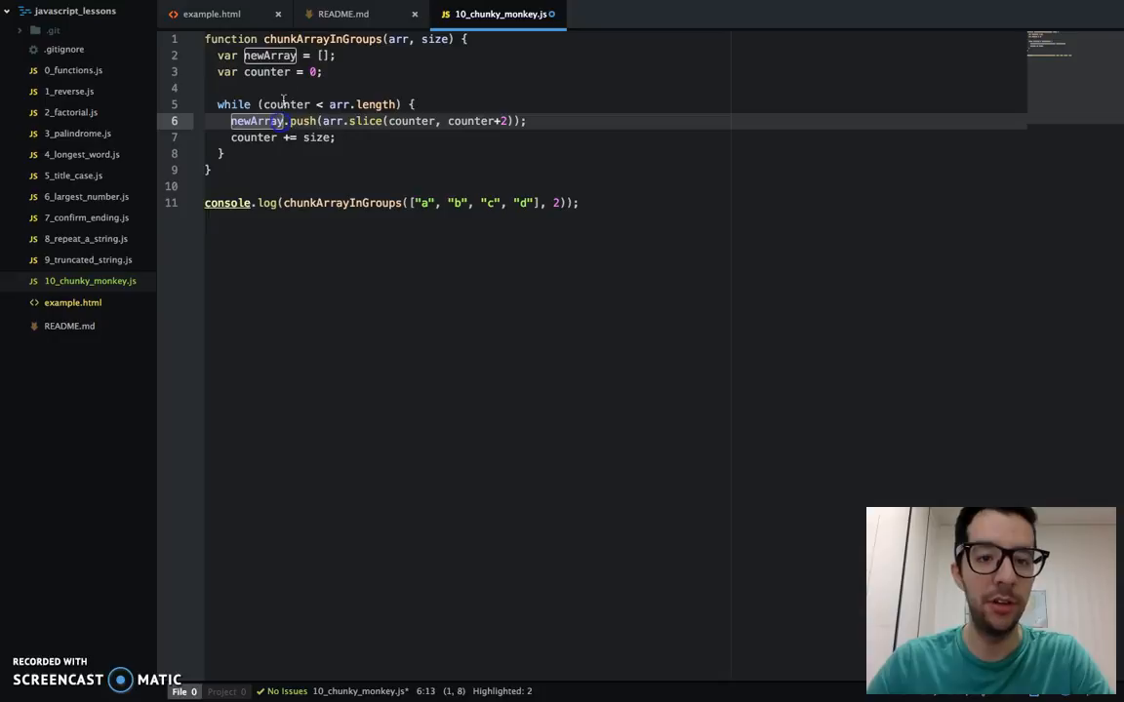
left_click(309, 55)
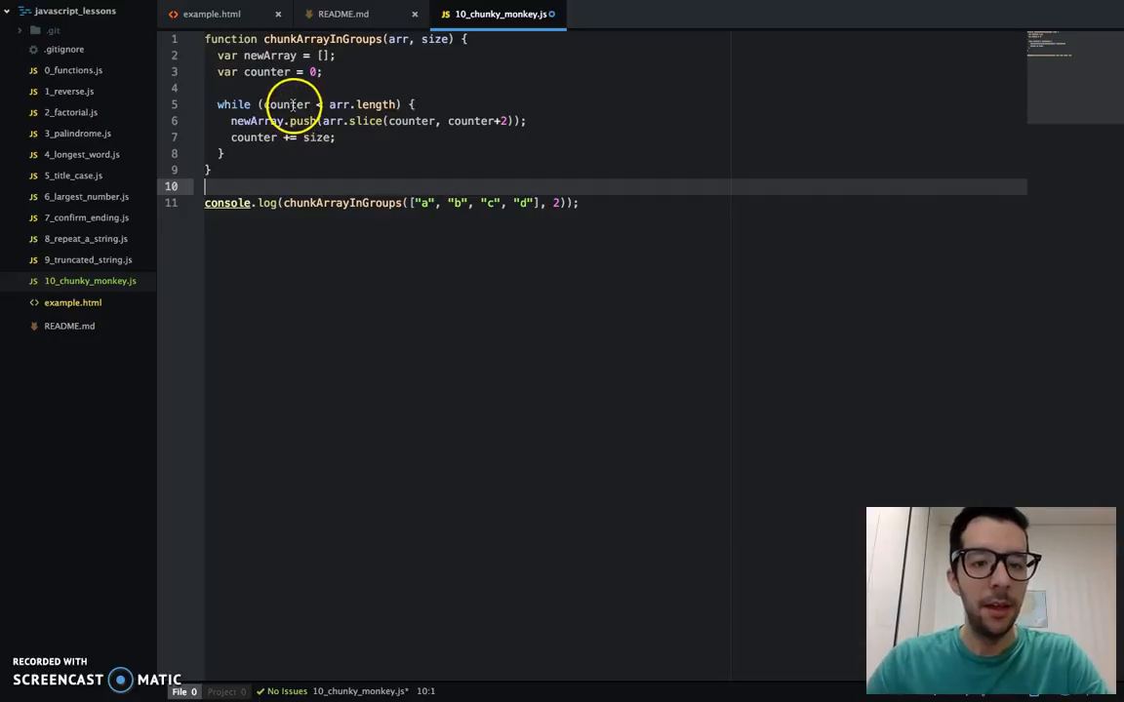
double_click(285, 105)
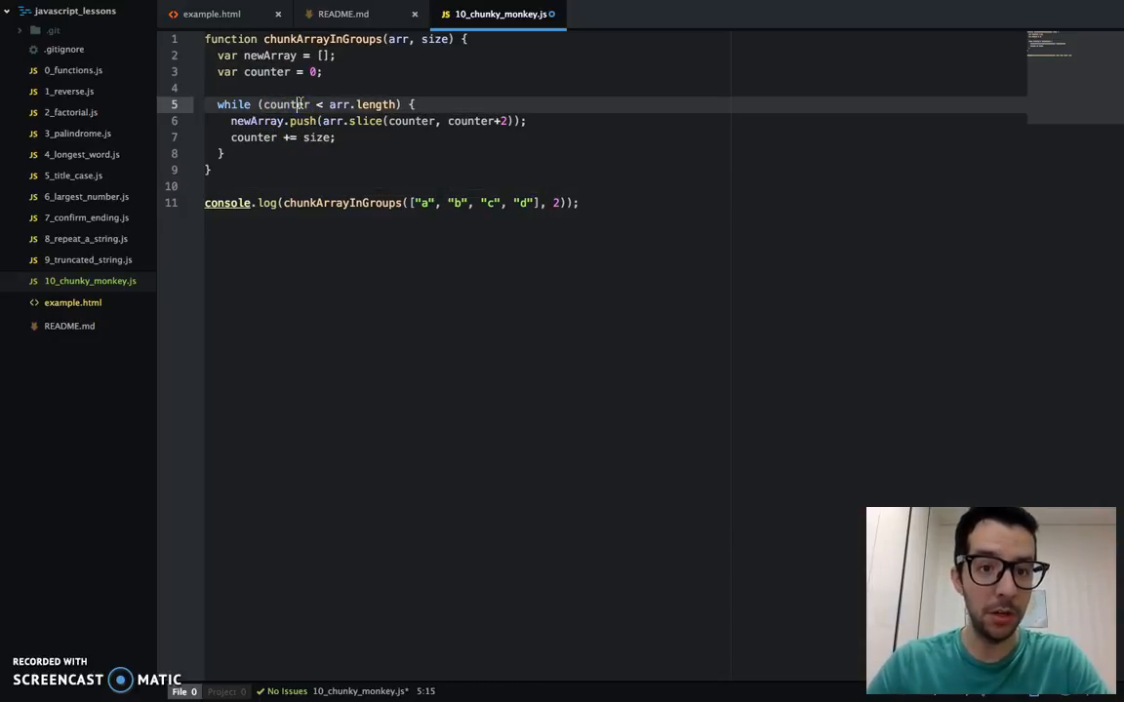
mouse_move(414, 80)
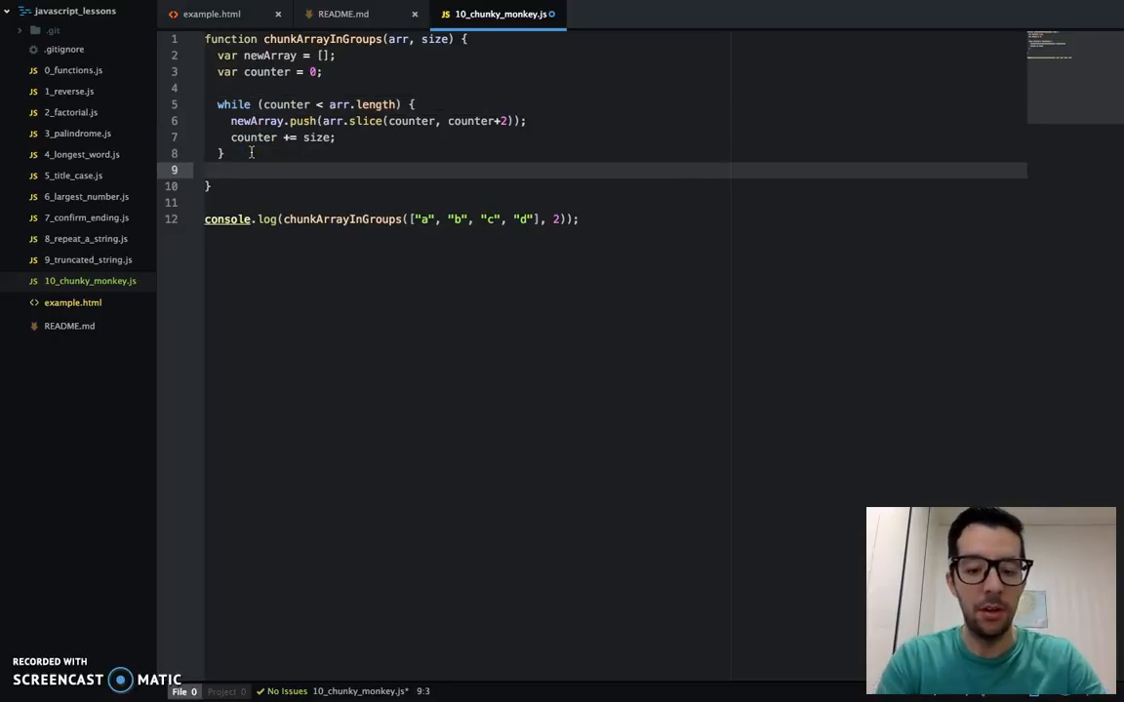
Add return newArray after the while loop.
type("return")
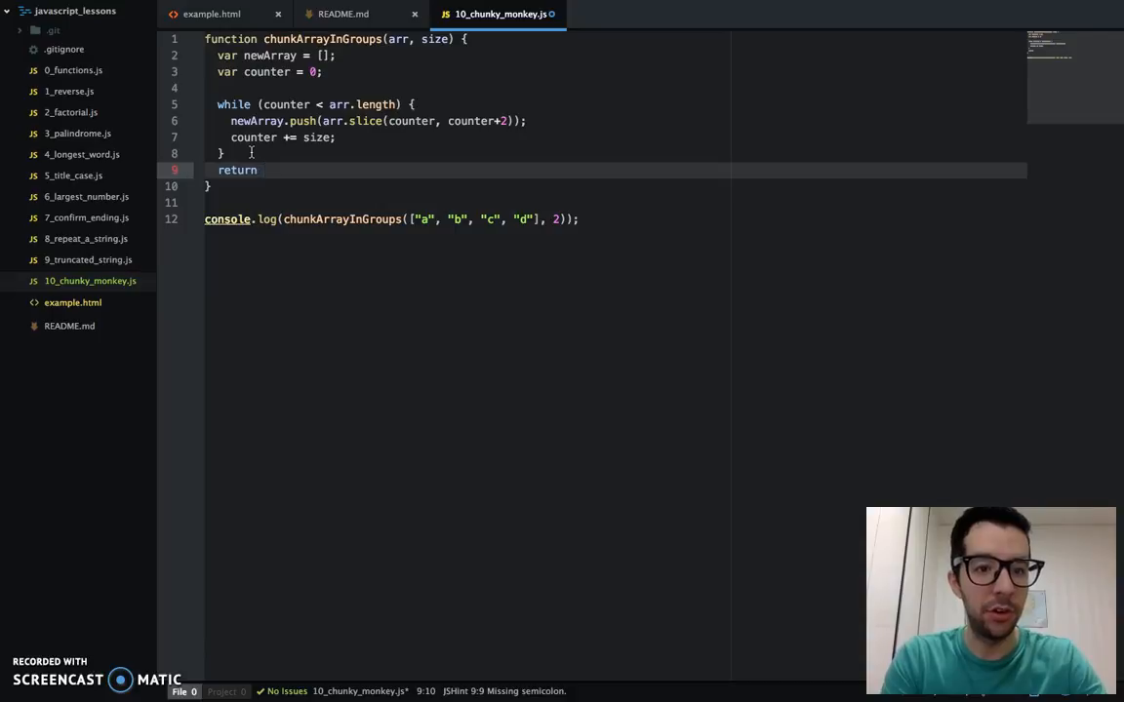
type("newArray")
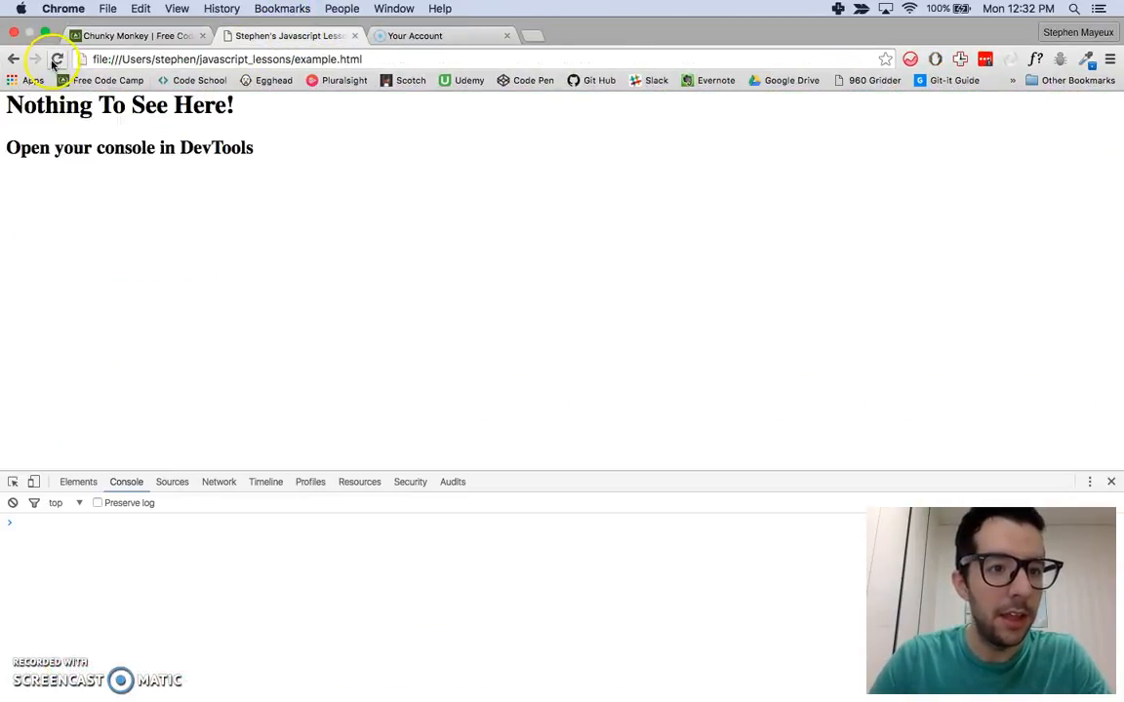
Reload the page and expand the logged result's two inner two-element arrays.
left_click(57, 58)
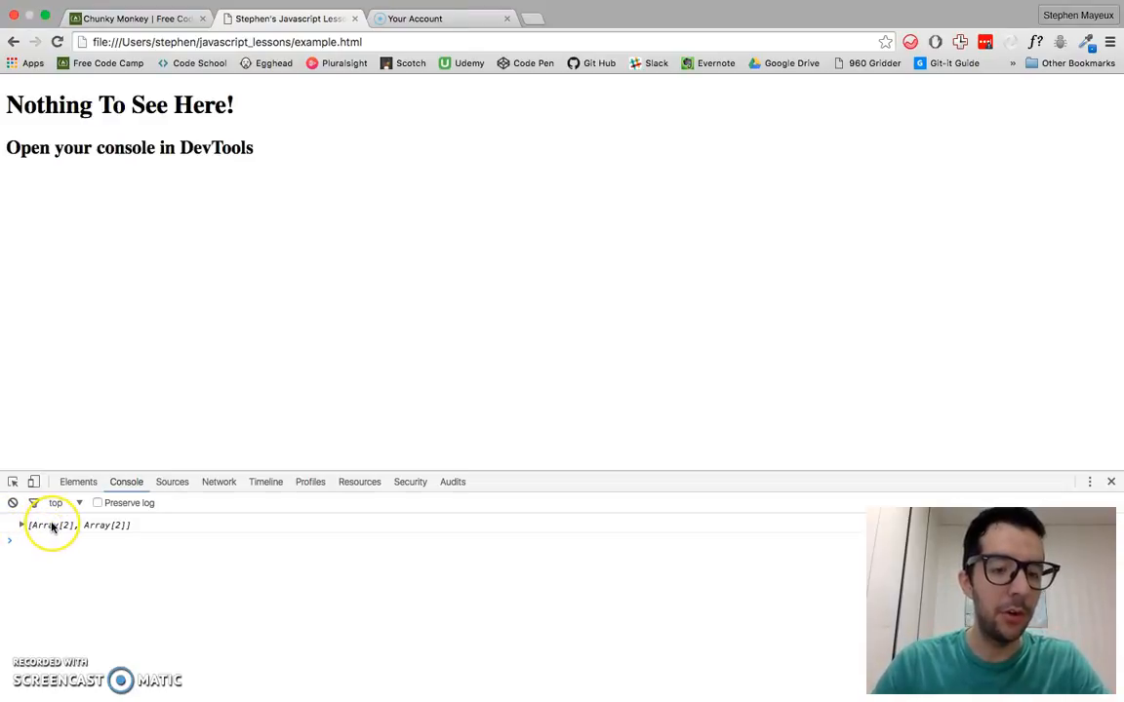
mouse_move(86, 558)
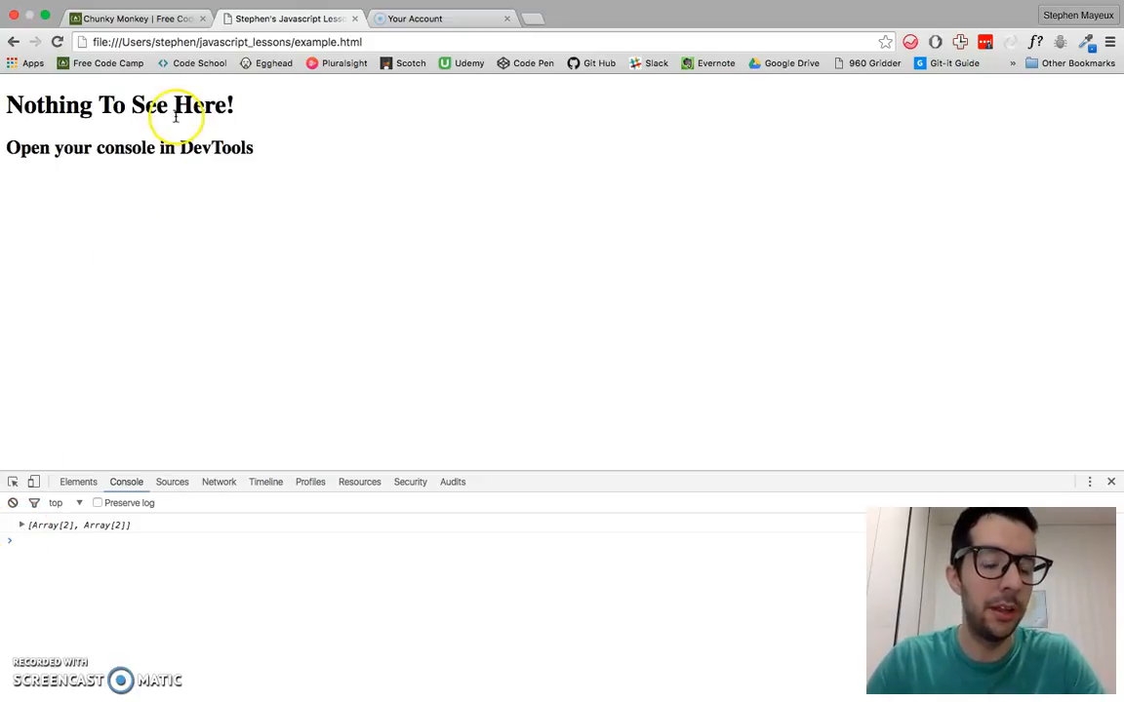
left_click(21, 525)
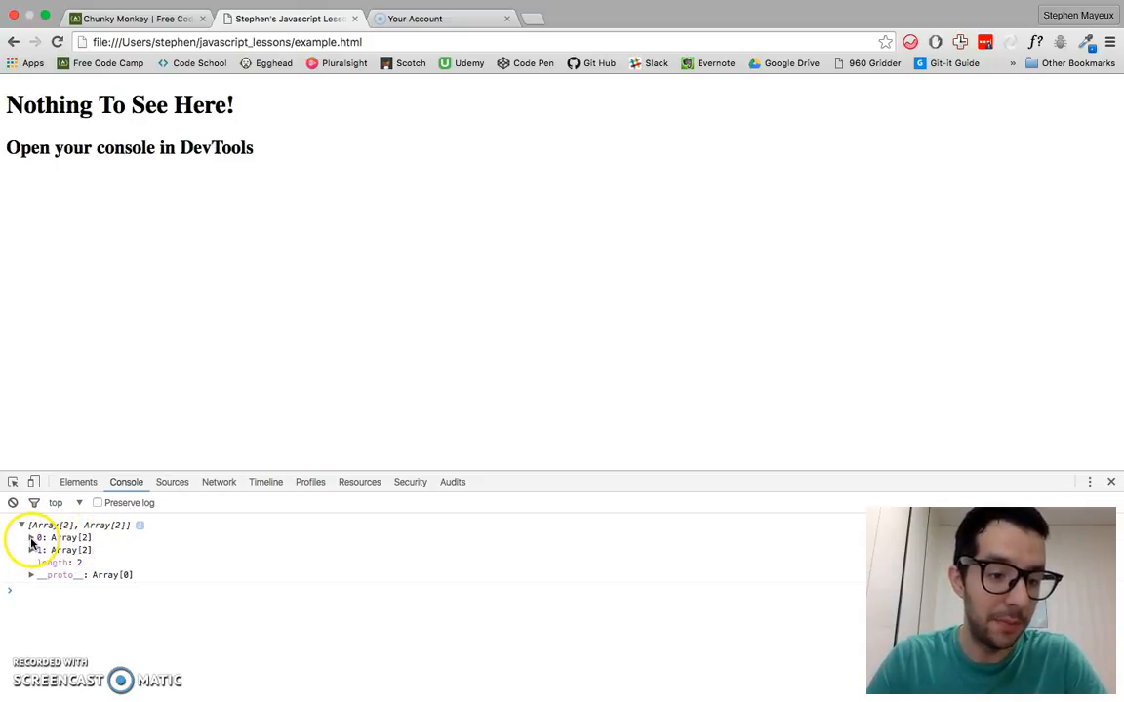
left_click(31, 538)
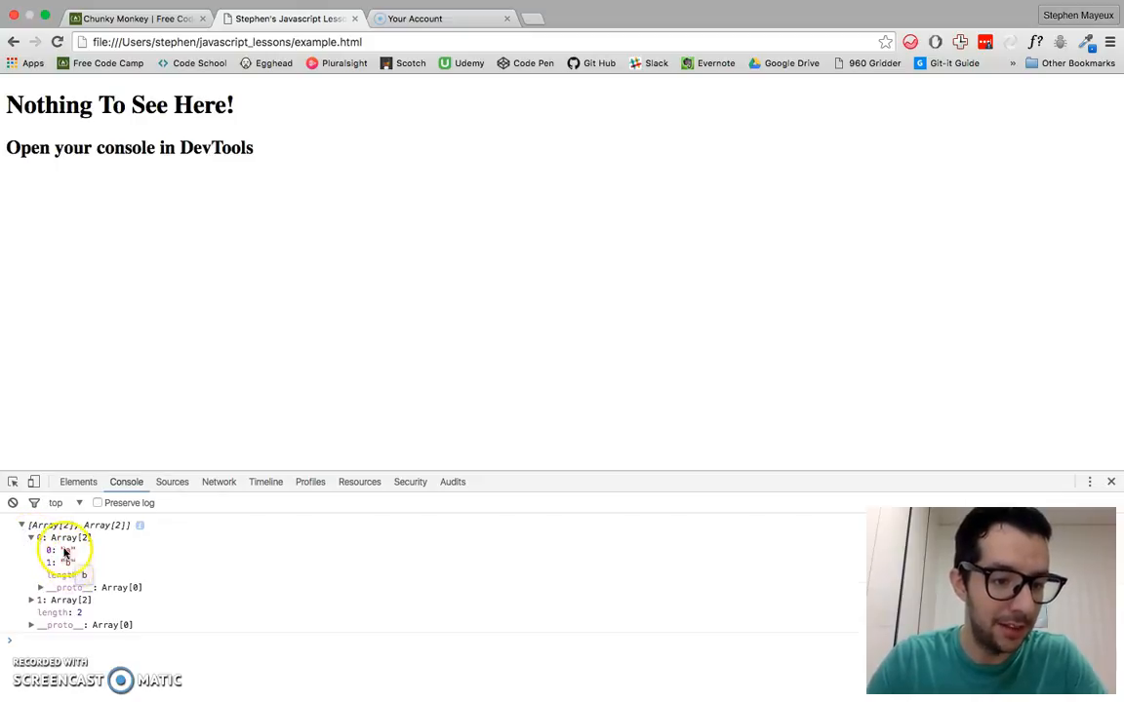
left_click(31, 538)
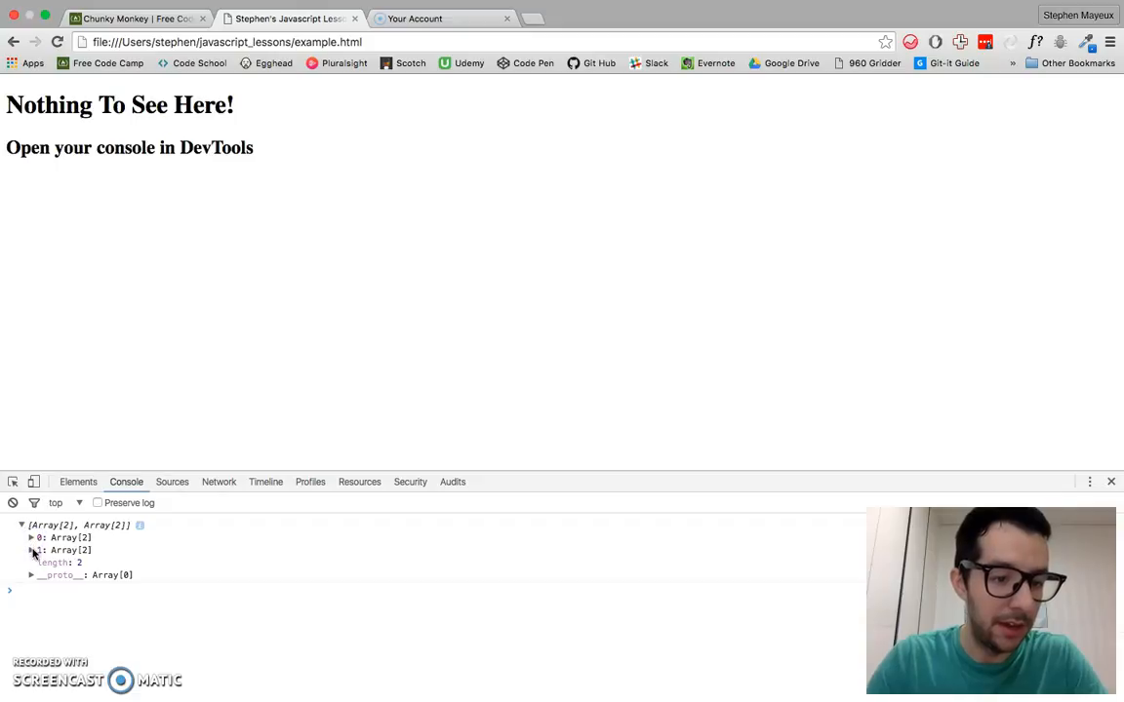
left_click(31, 550)
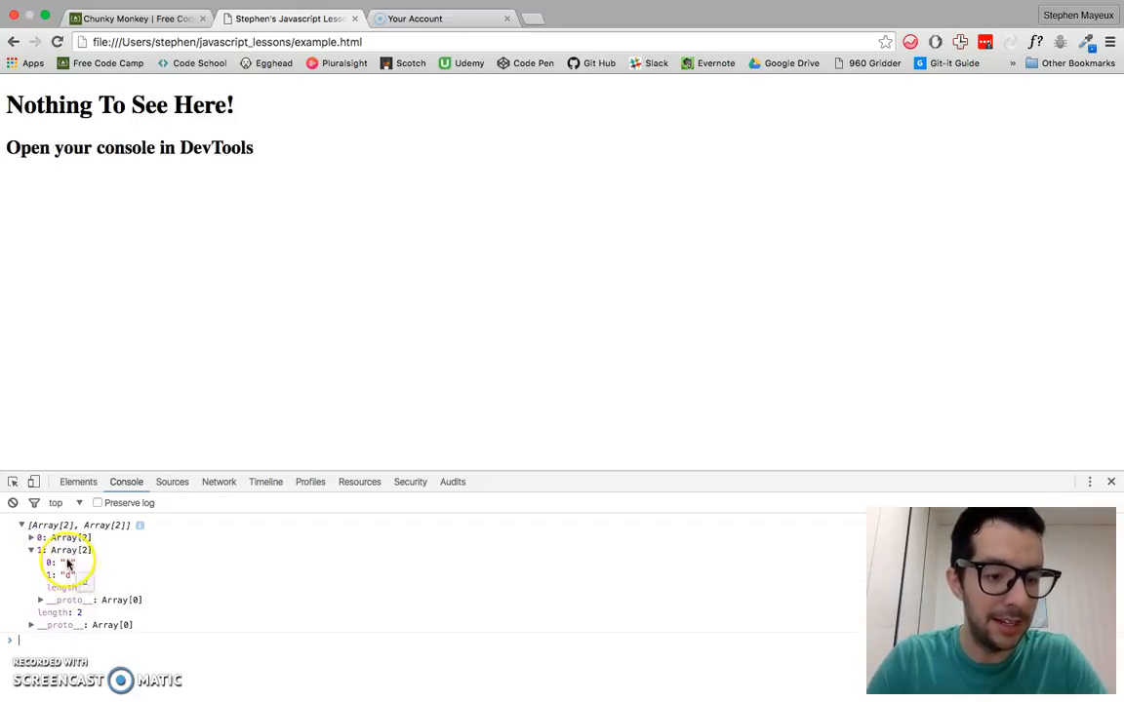
left_click(137, 17)
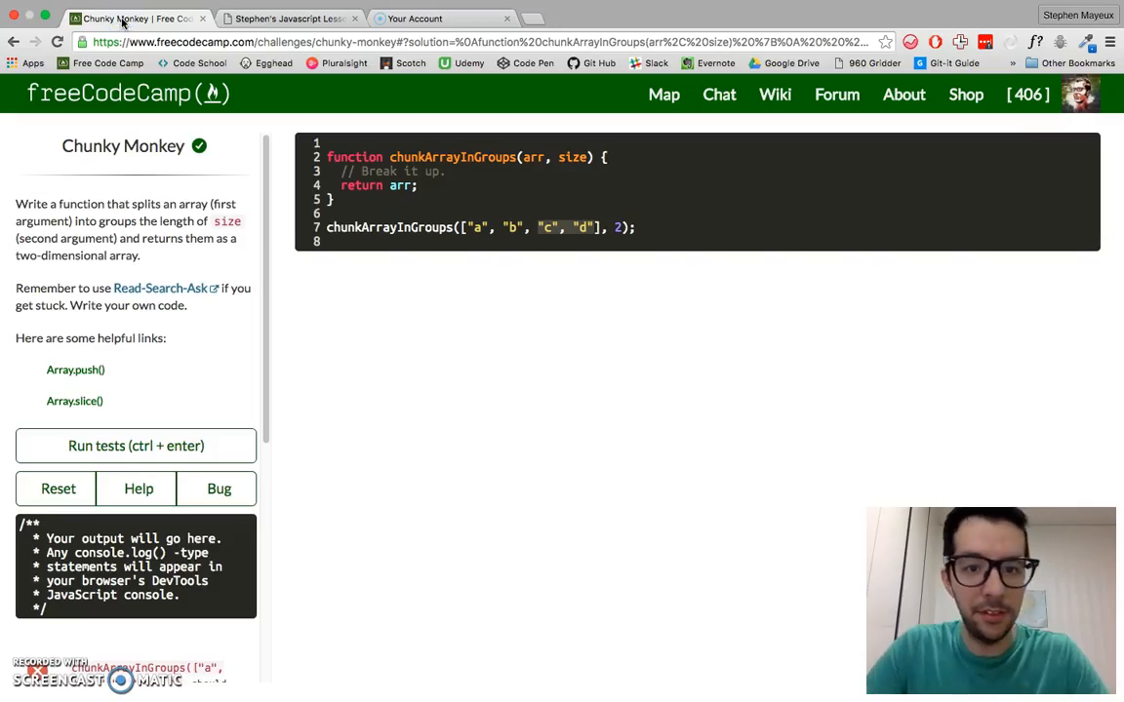
Copy the chunky_monkey.js solution from Atom into the freeCodeCamp challenge editor.
left_click(439, 18)
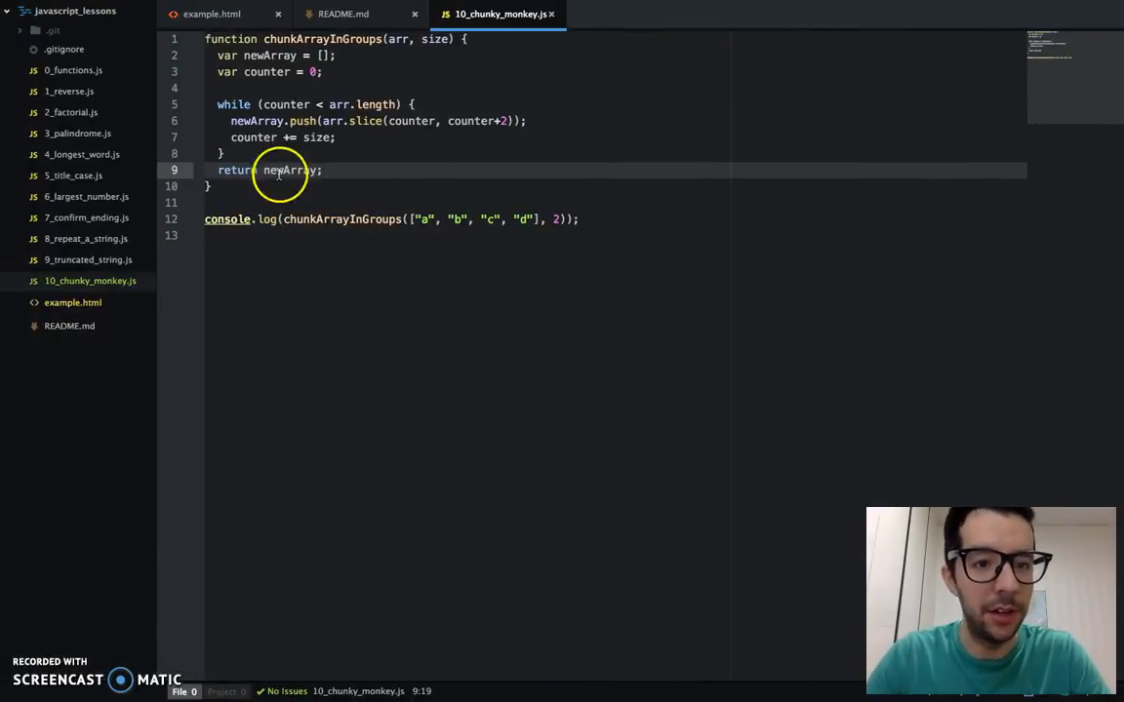
left_click(192, 61)
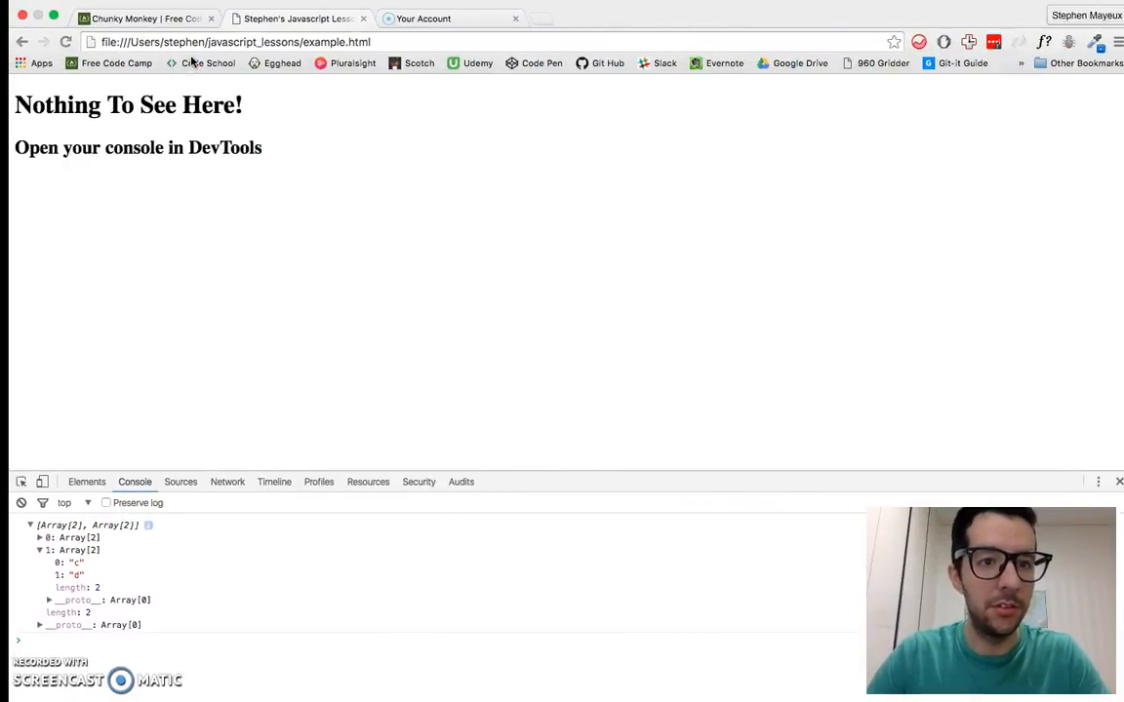
left_click(136, 18)
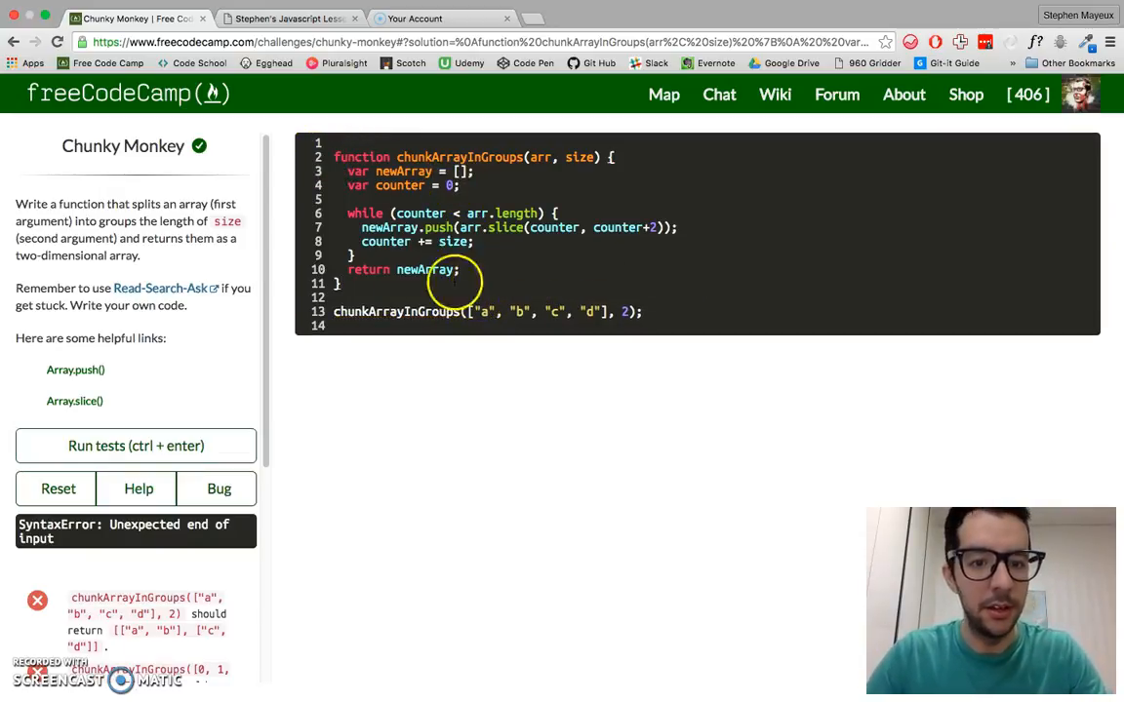
Run the challenge tests, which output [["a","b"],["c","d"]] with two cases passing.
left_click(137, 445)
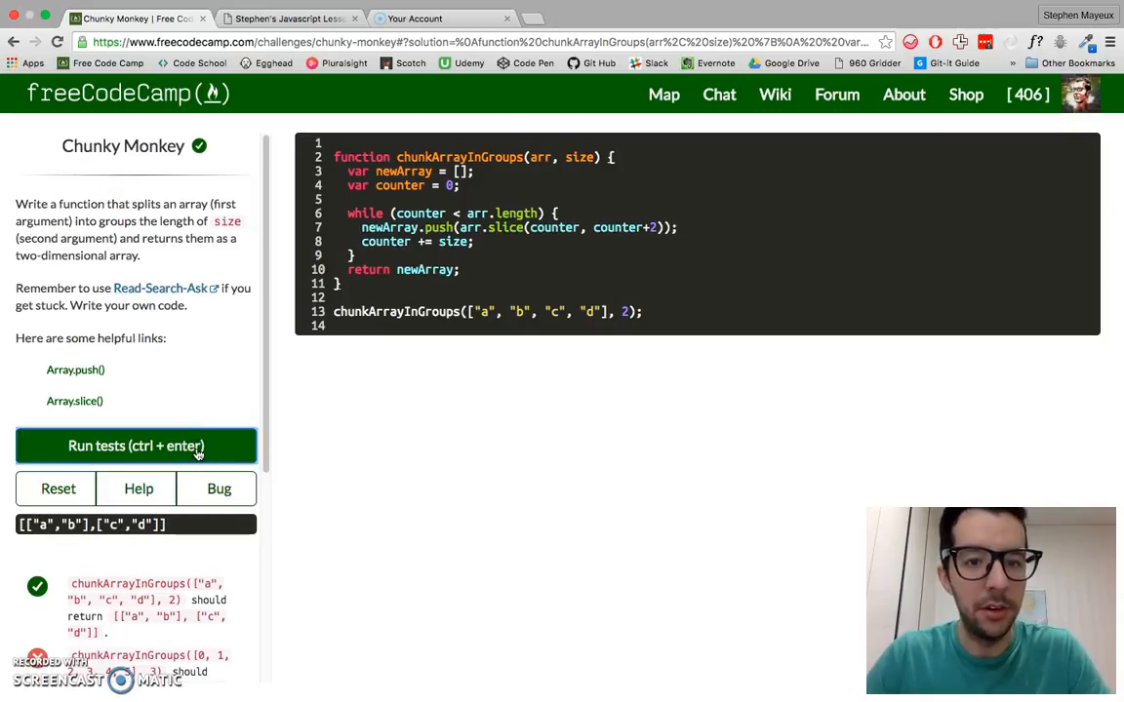
left_click(136, 445)
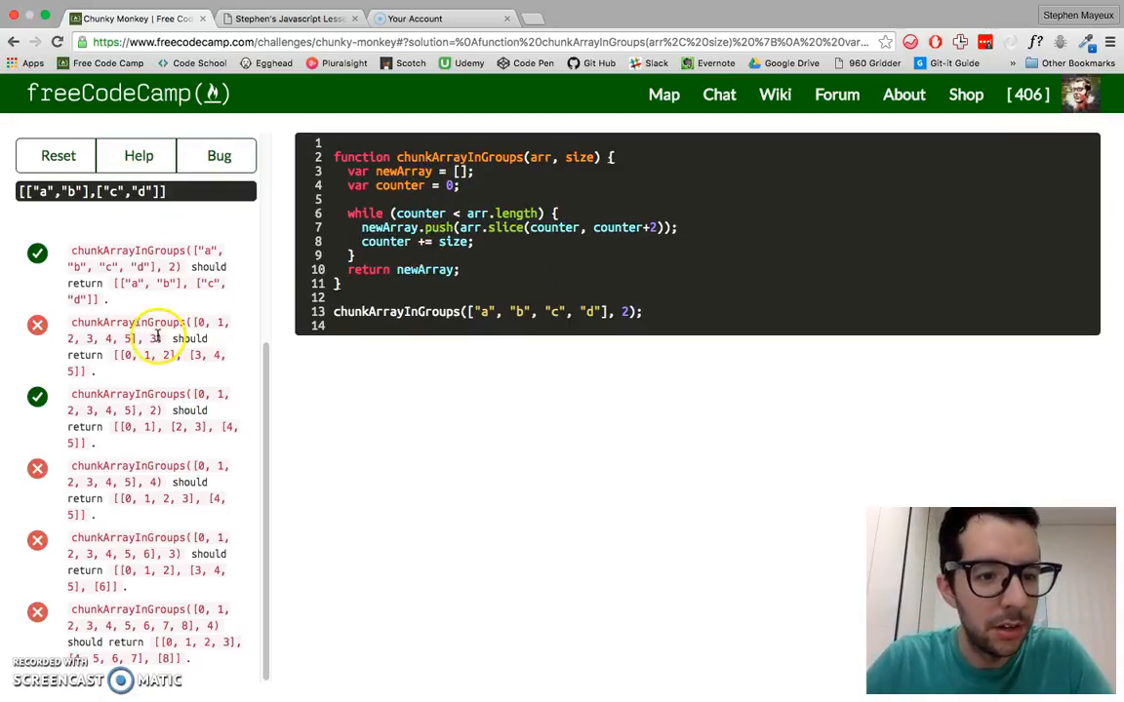
mouse_move(226, 347)
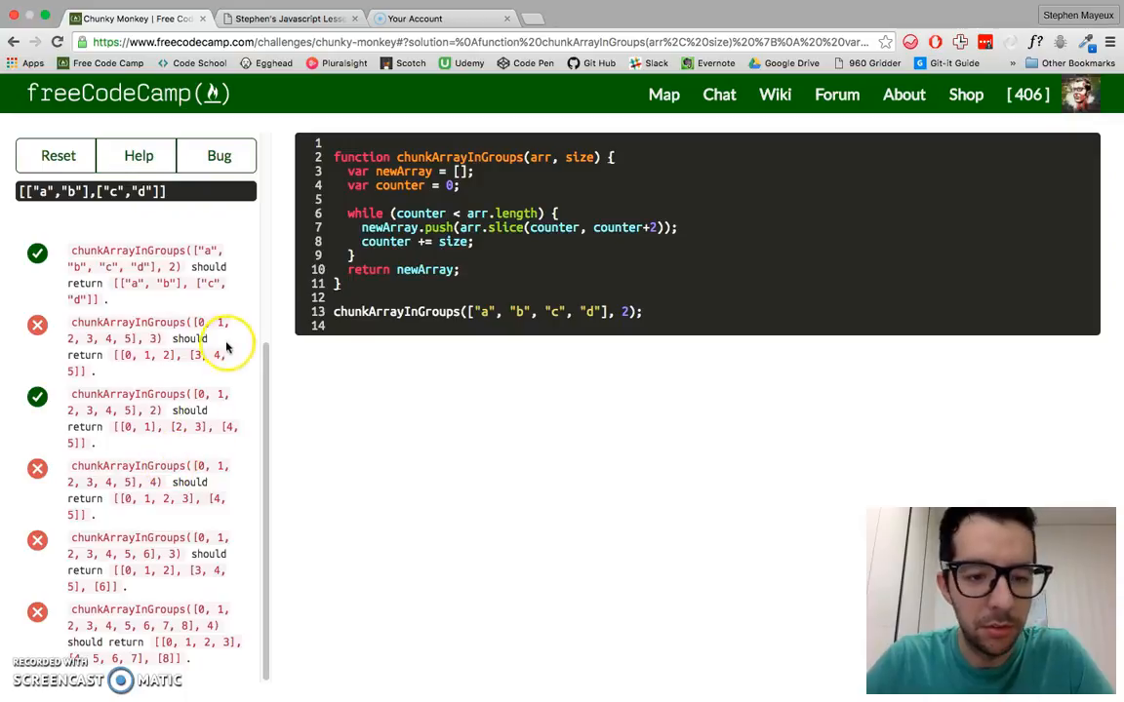
mouse_move(180, 371)
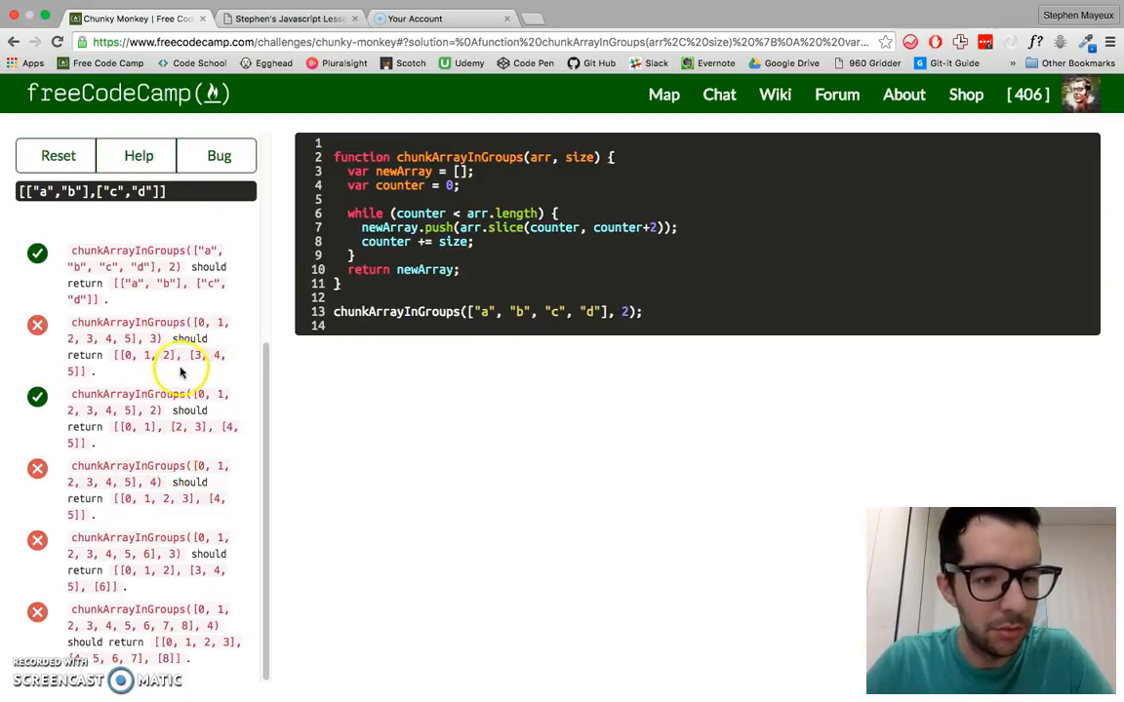
mouse_move(55, 492)
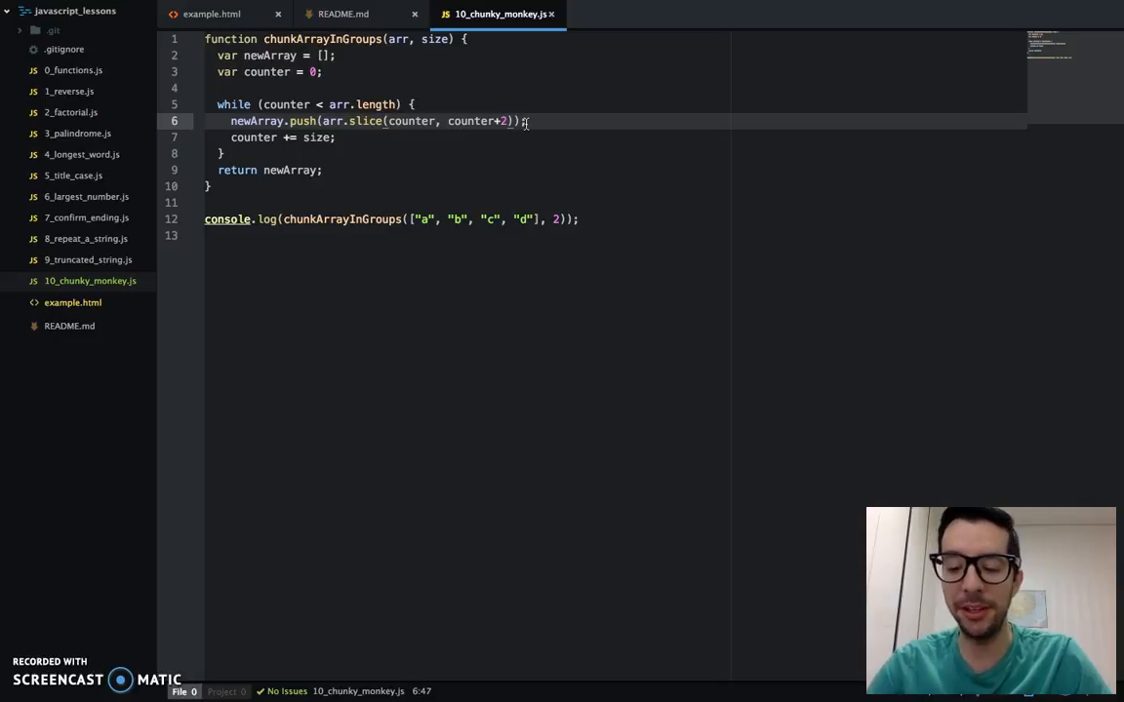
Change the slice end from counter+2 to counter+size.
key("Backspace")
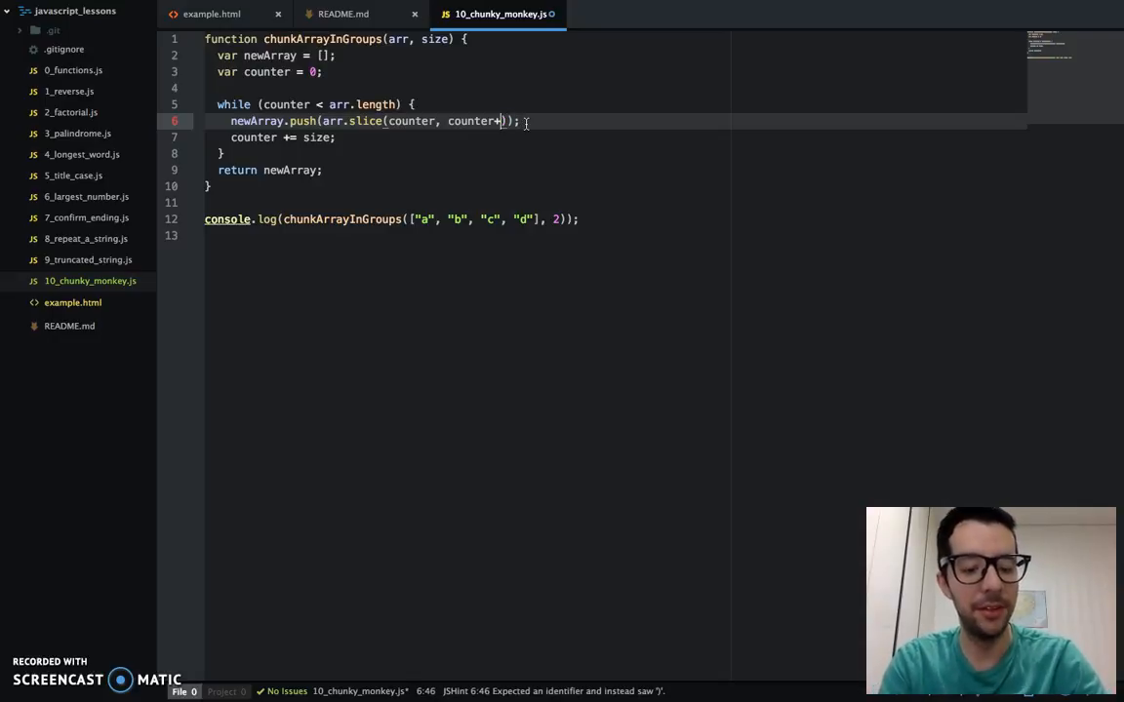
type("size")
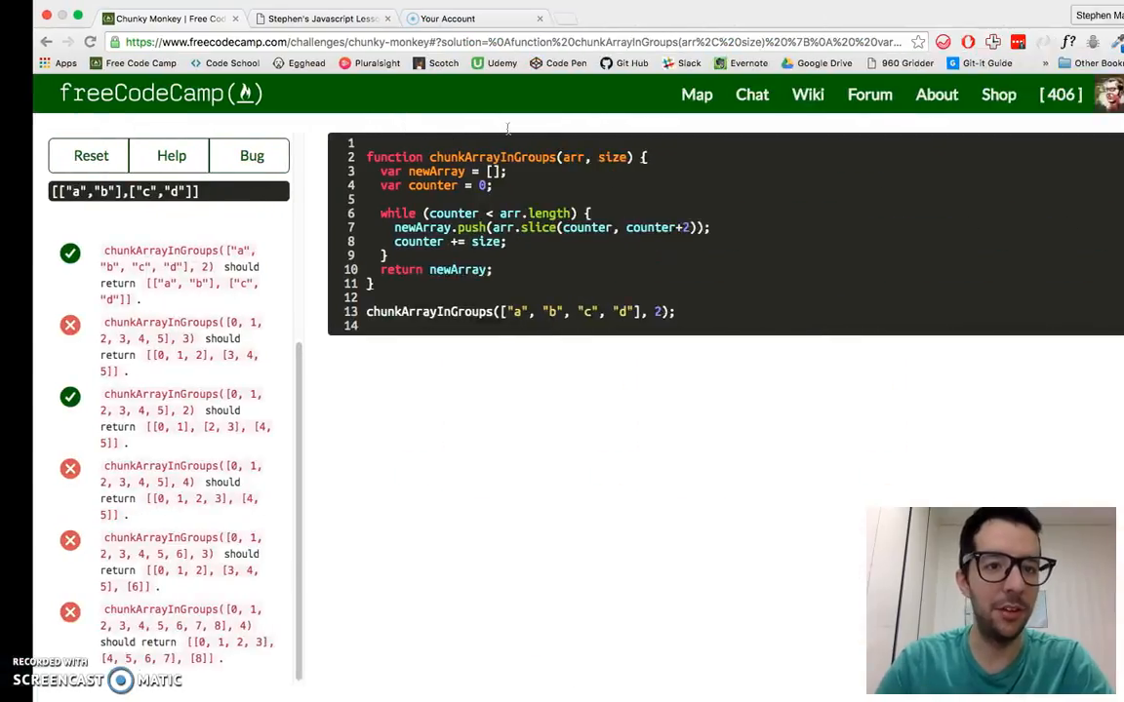
left_click(292, 17)
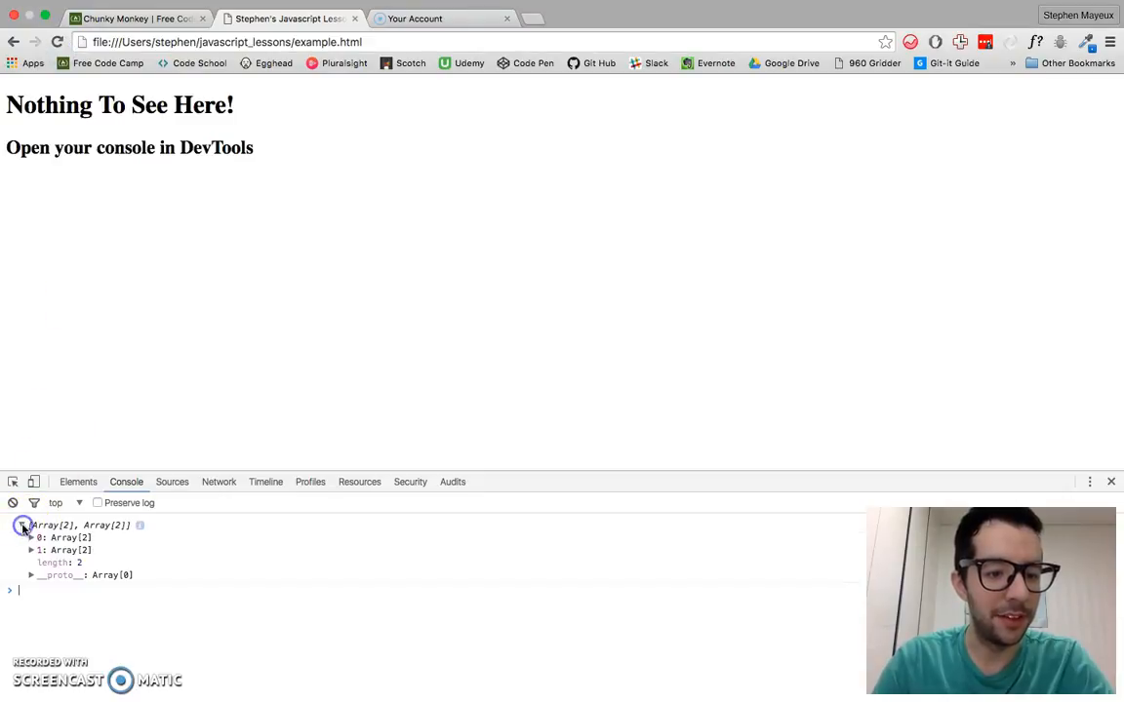
left_click(31, 539)
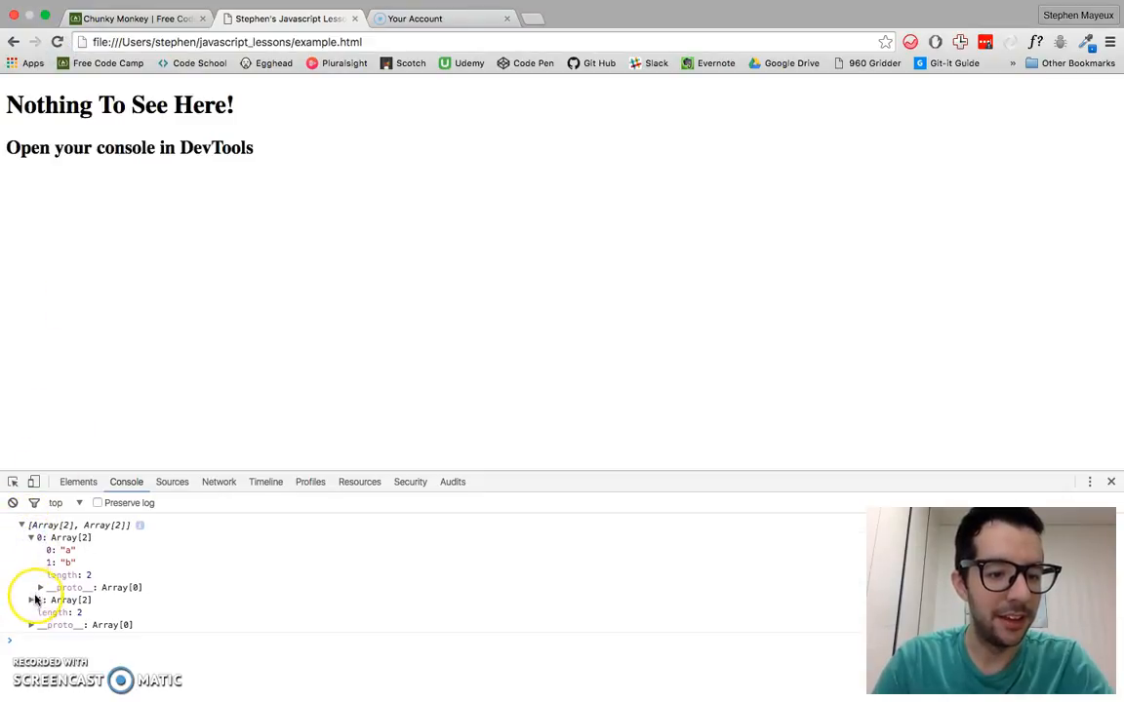
left_click(32, 601)
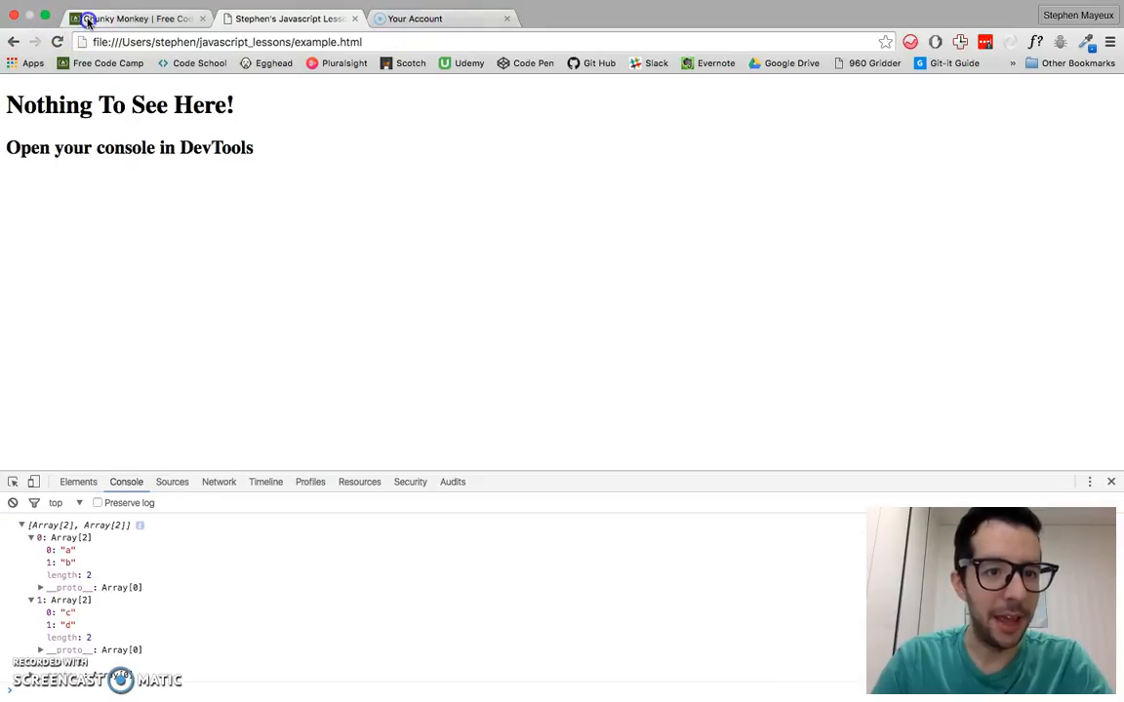
left_click(136, 18)
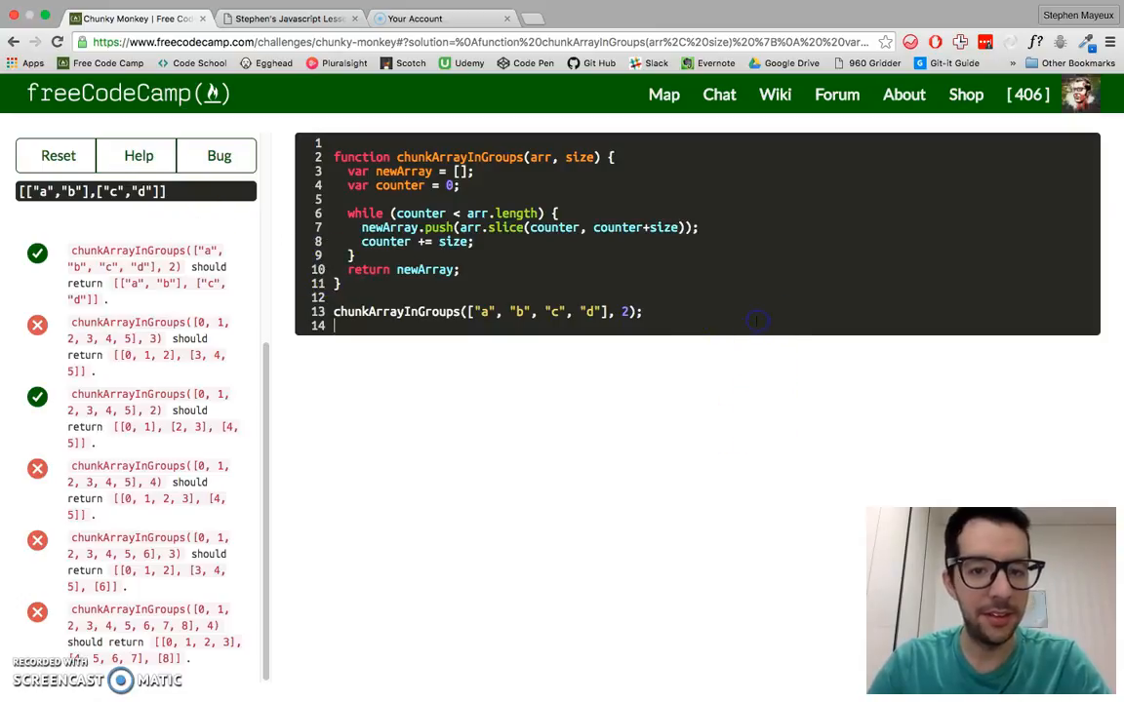
Run the Chunky Monkey tests on the counter+size solution and dismiss the success message.
left_click(137, 445)
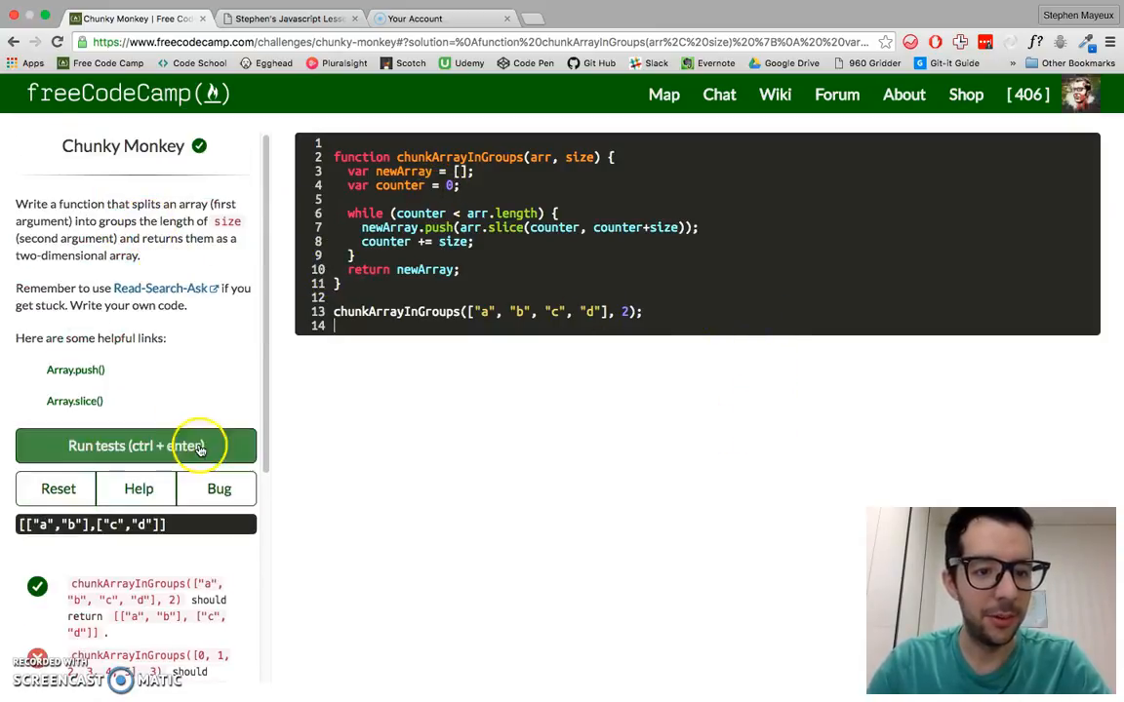
left_click(133, 445)
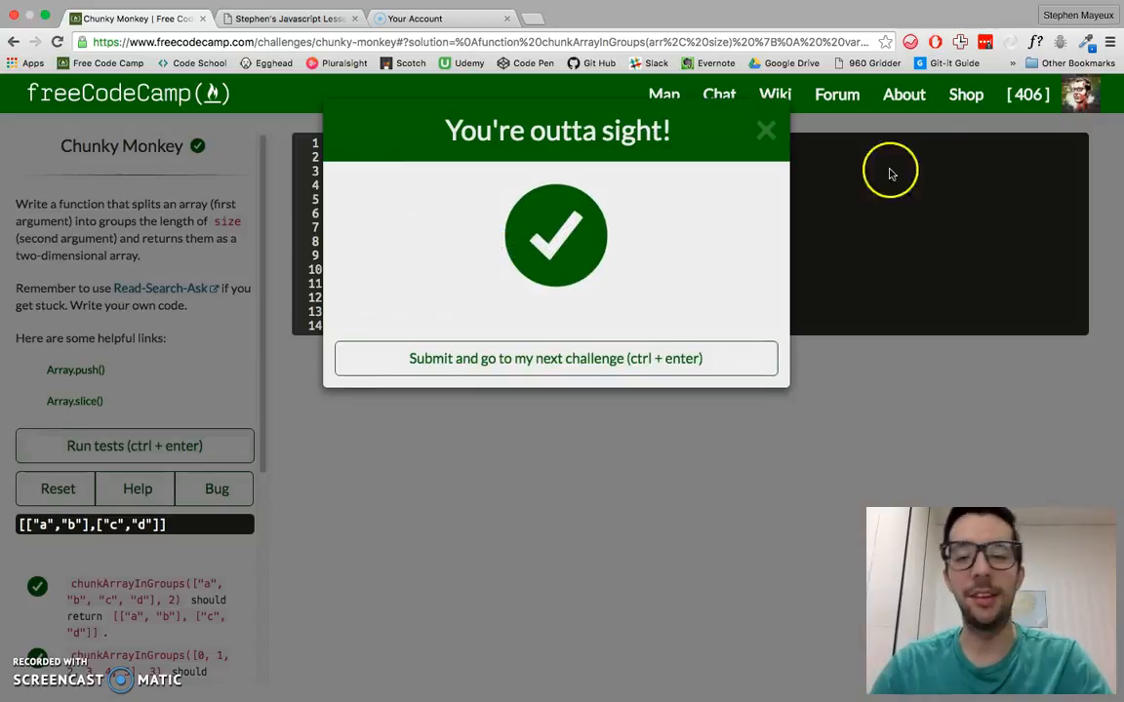
left_click(767, 129)
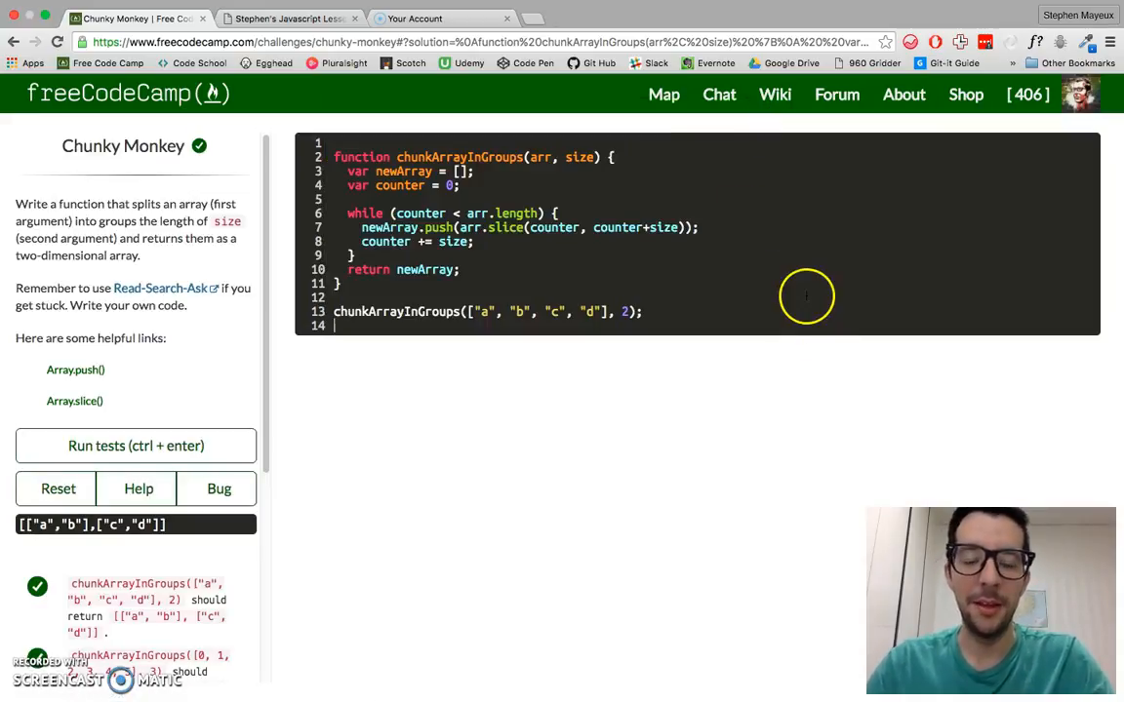
mouse_move(656, 227)
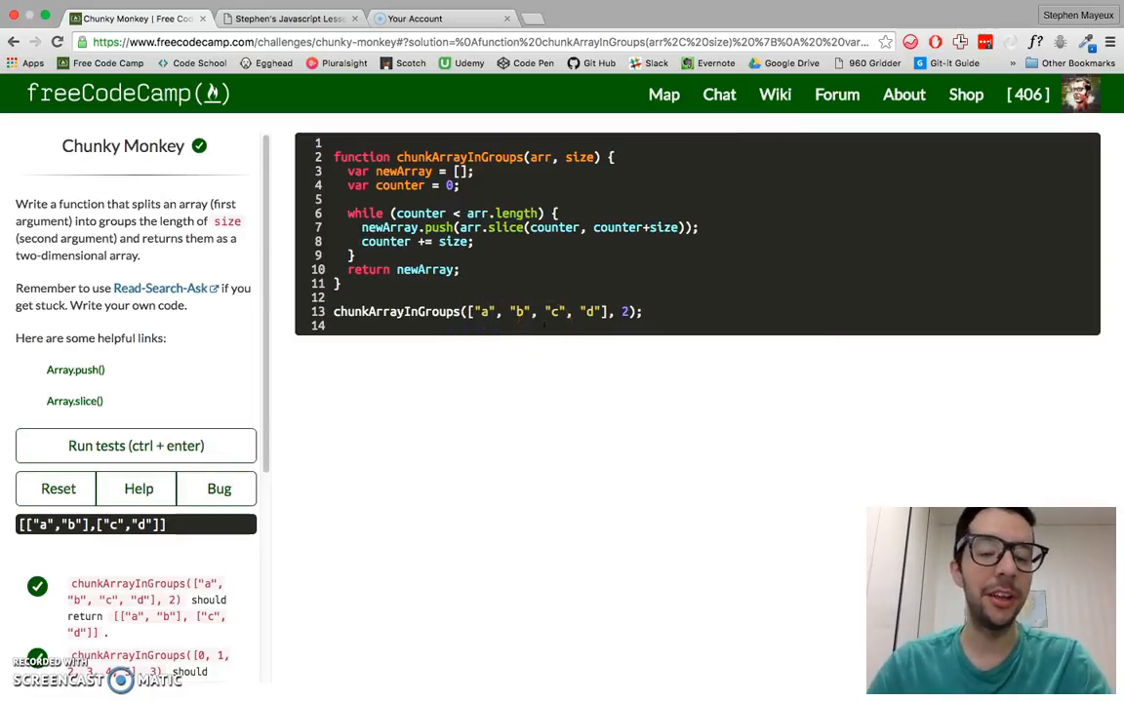
mouse_move(340, 429)
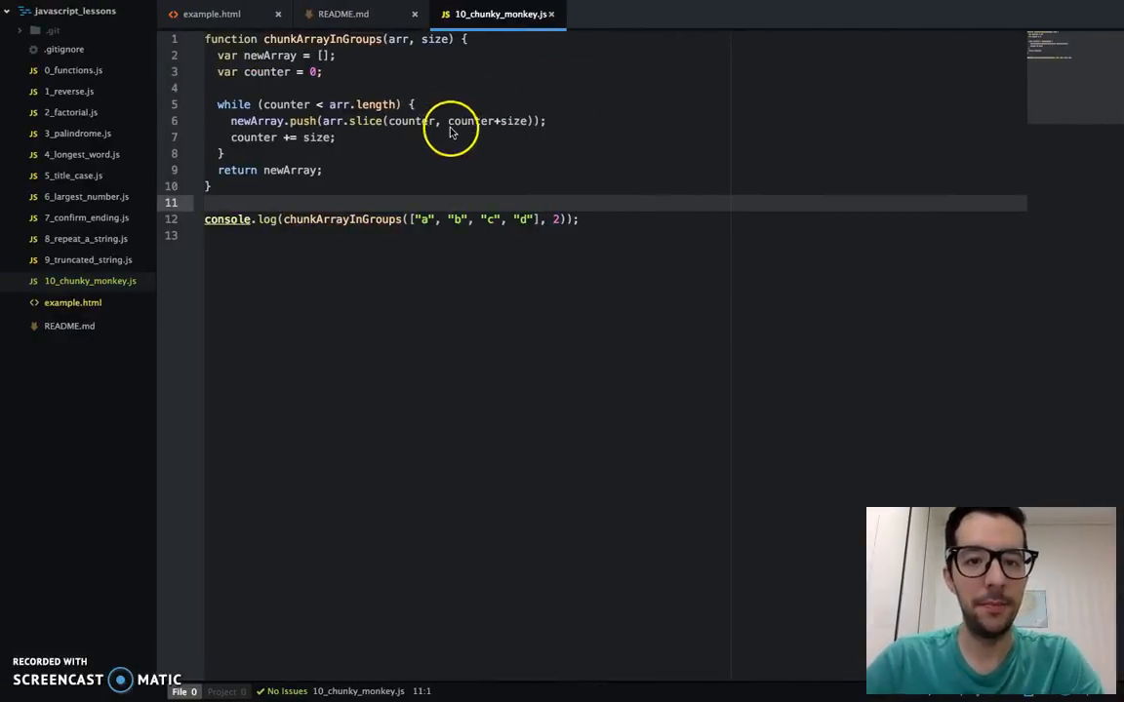
mouse_move(328, 136)
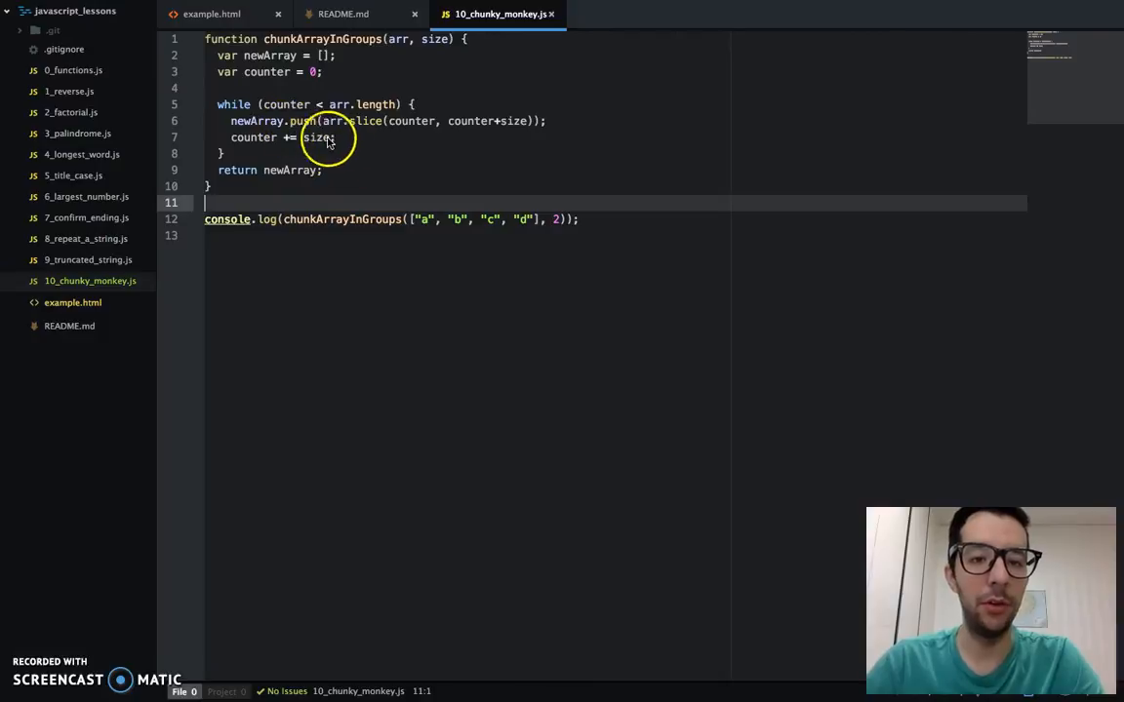
mouse_move(402, 154)
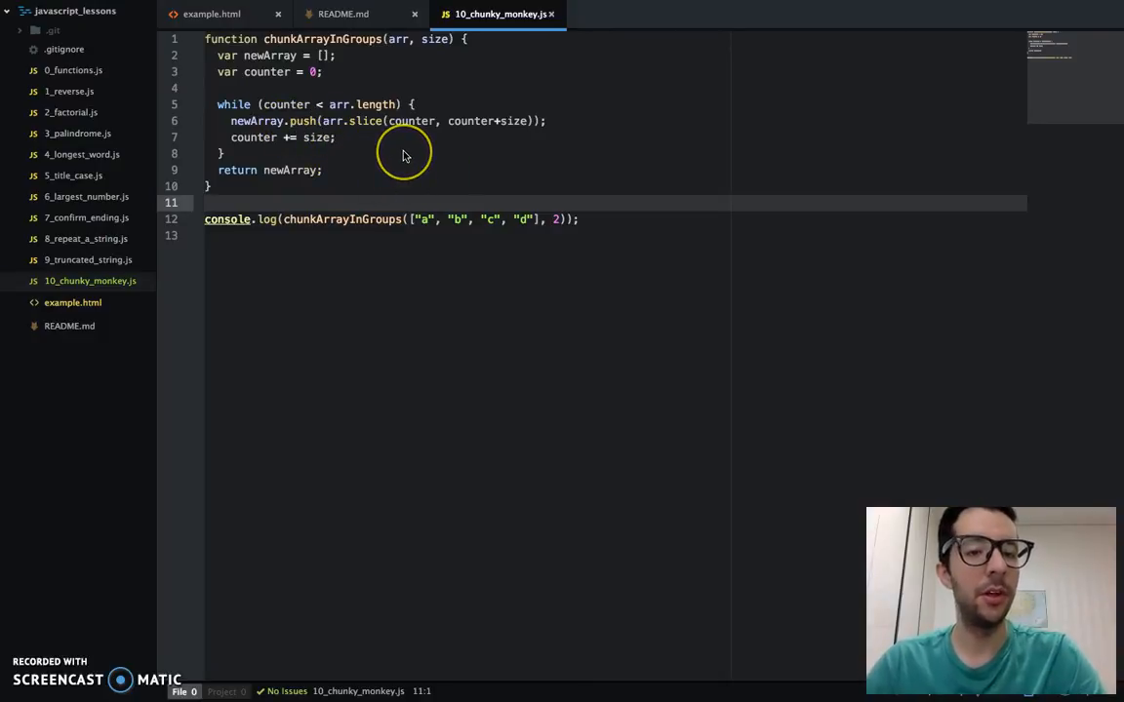